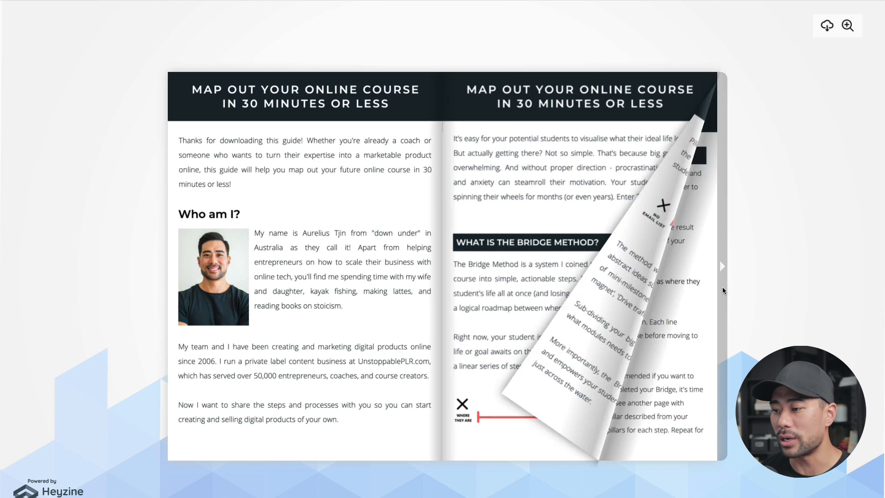
- Page through and scroll over the finished Canva ebook before publishing
{"action": "left_click", "coordinate": [722, 265]}
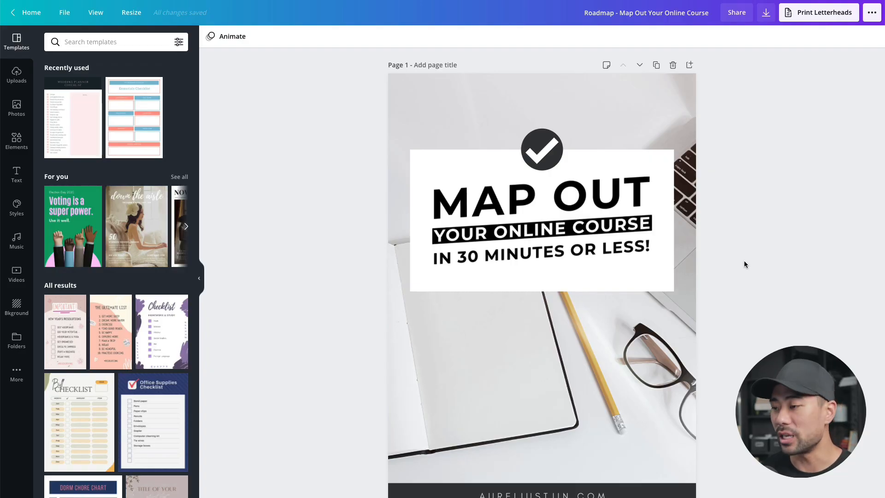
{"action": "scroll", "scroll_direction": "down", "scroll_amount": 3}
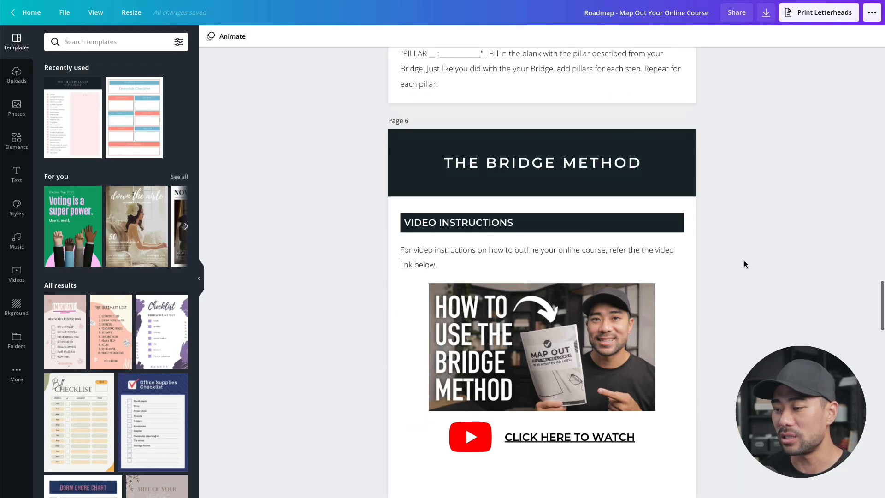
{"action": "scroll", "scroll_direction": "down", "scroll_amount": 3}
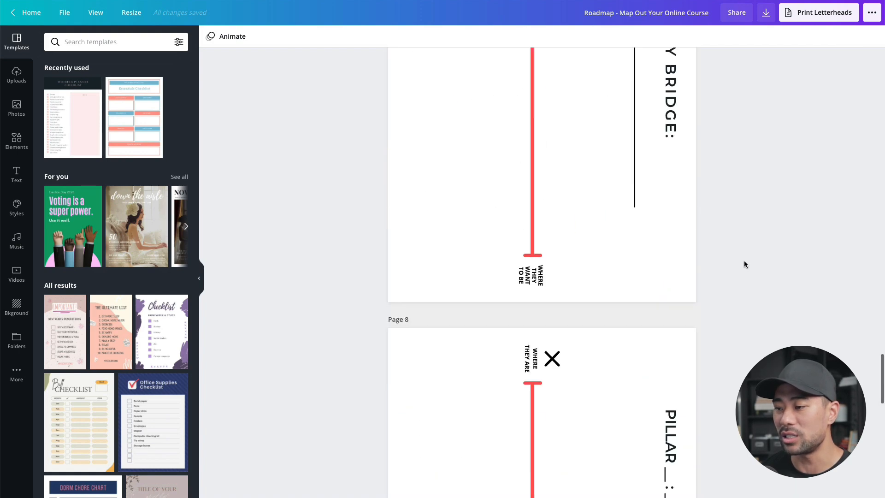
{"action": "scroll", "scroll_direction": "up", "scroll_amount": 3}
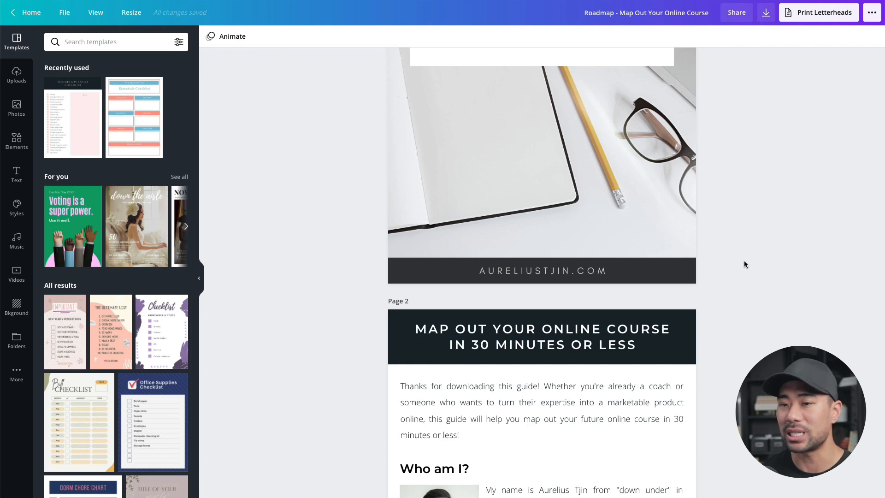
{"action": "scroll", "scroll_direction": "up", "scroll_amount": 3}
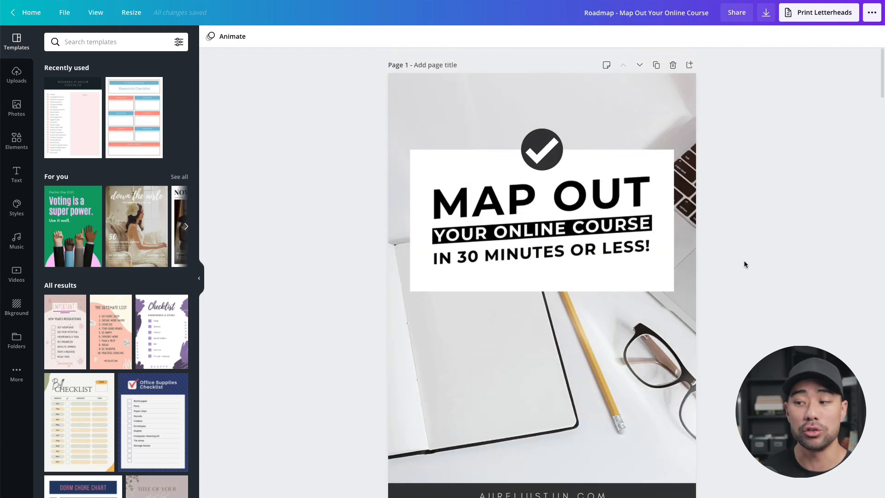
{"action": "mouse_move", "coordinate": [694, 238]}
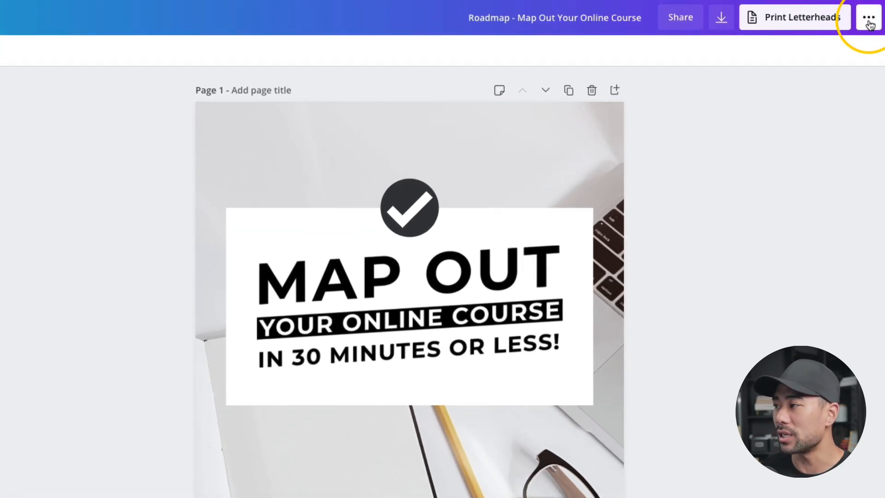
- Search Canva's publishing apps for 'heyzine' and choose Heyzine Flipbooks
{"action": "left_click", "coordinate": [868, 17]}
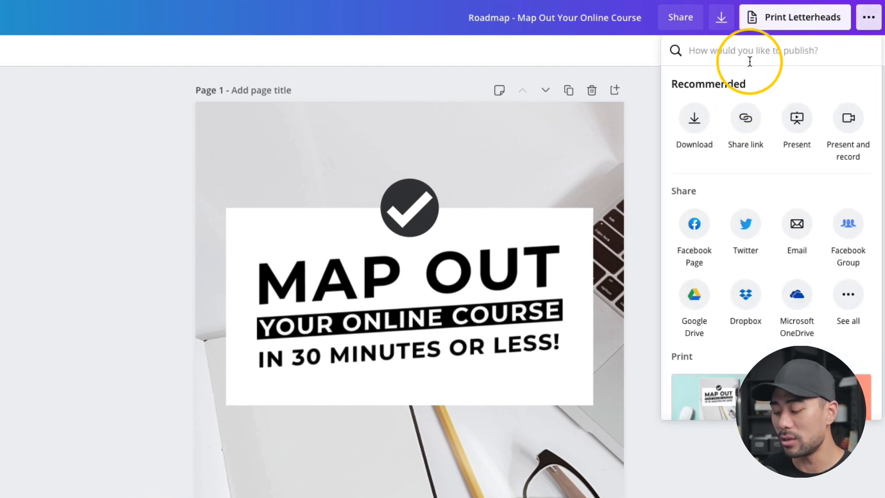
{"action": "type", "text": "heyzine"}
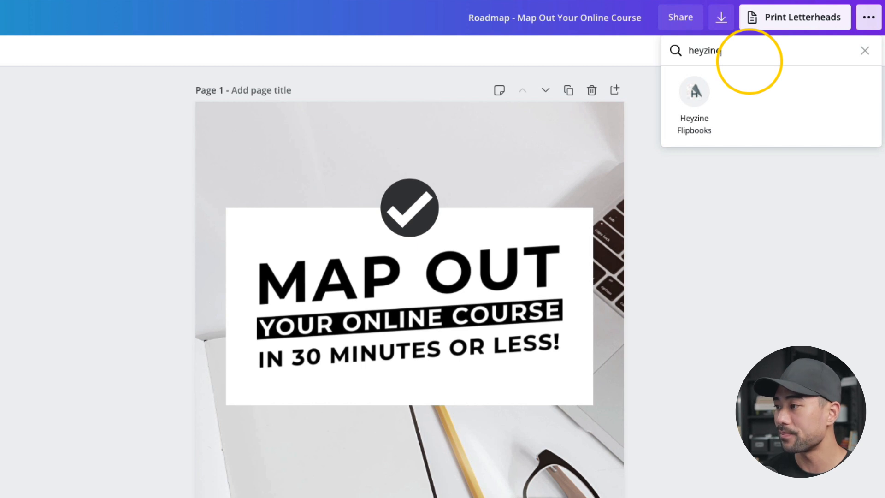
{"action": "mouse_move", "coordinate": [694, 95]}
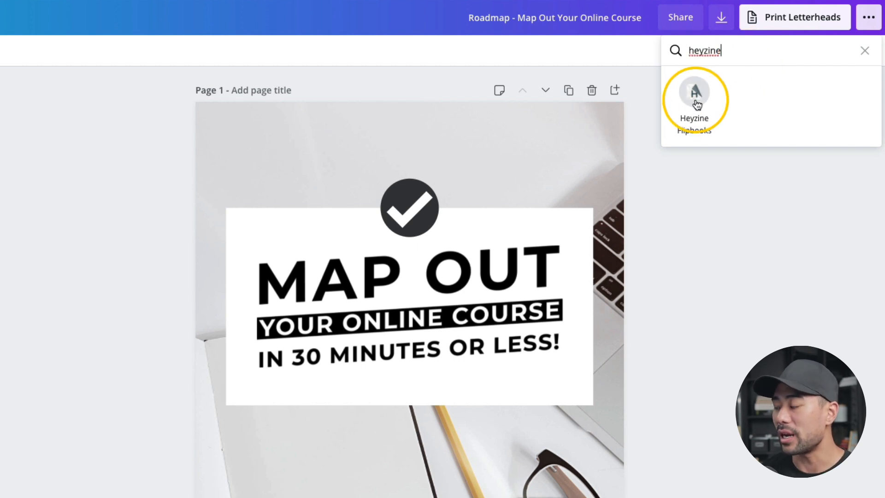
{"action": "left_click", "coordinate": [694, 101]}
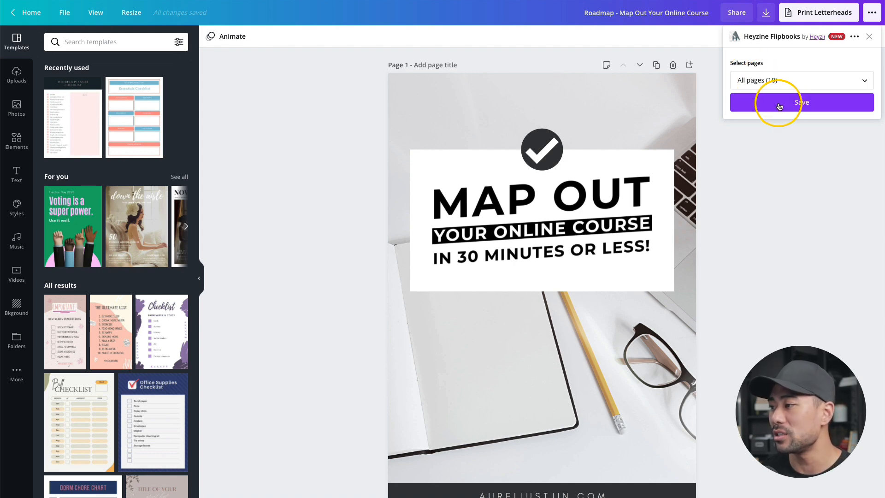
- Save all pages to Heyzine Flipbooks and view the result in Heyzine
{"action": "left_click", "coordinate": [800, 102]}
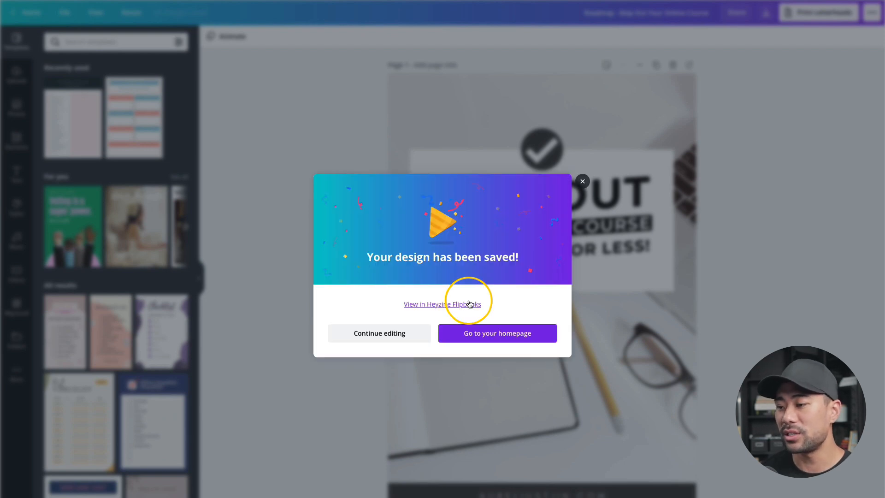
{"action": "mouse_move", "coordinate": [451, 310]}
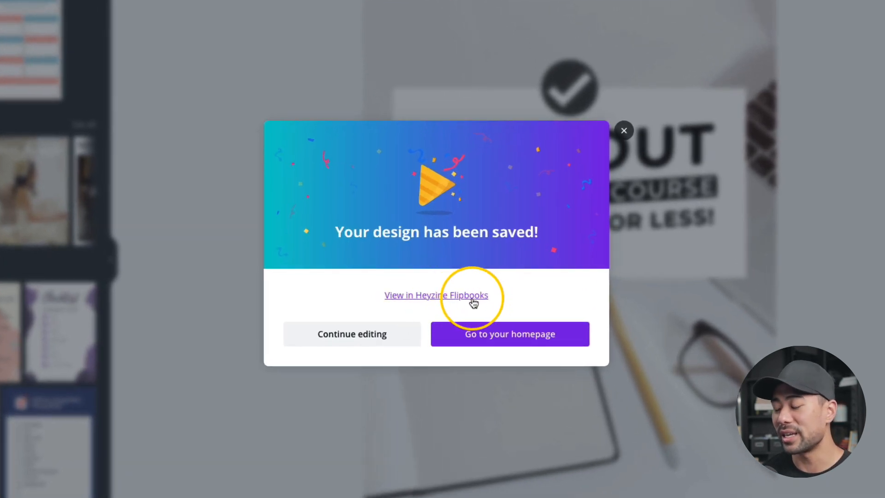
{"action": "left_click", "coordinate": [436, 295]}
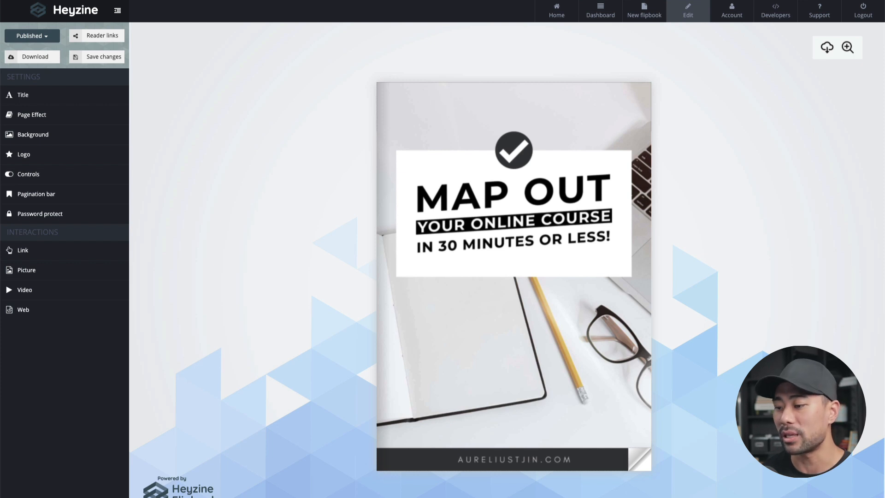
{"action": "mouse_move", "coordinate": [617, 322]}
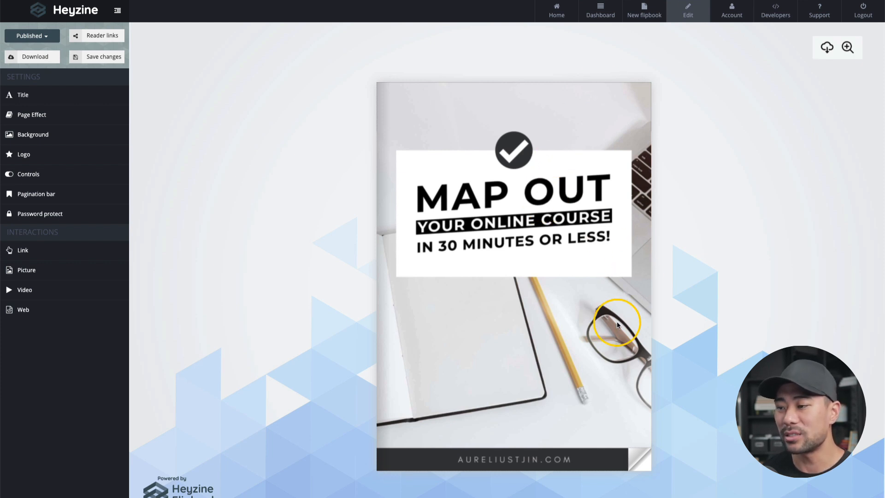
{"action": "mouse_move", "coordinate": [489, 385]}
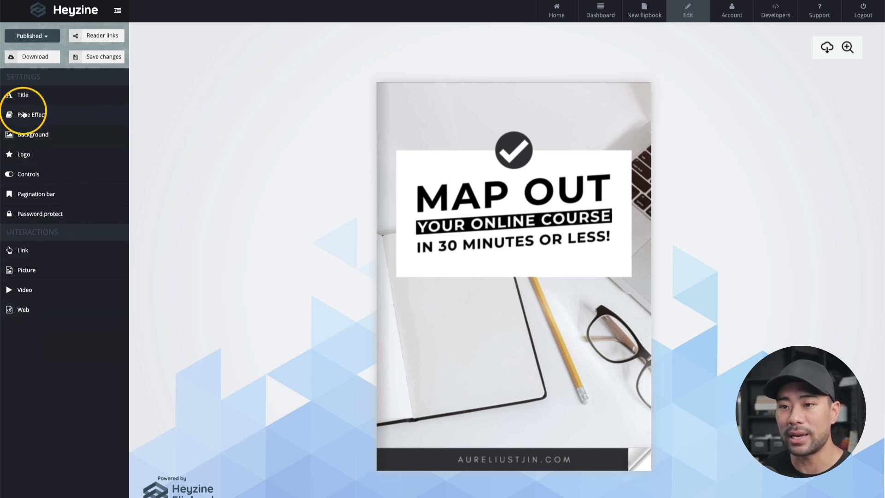
- Bring up Flipbook Settings and focus the description field
{"action": "left_click", "coordinate": [23, 94]}
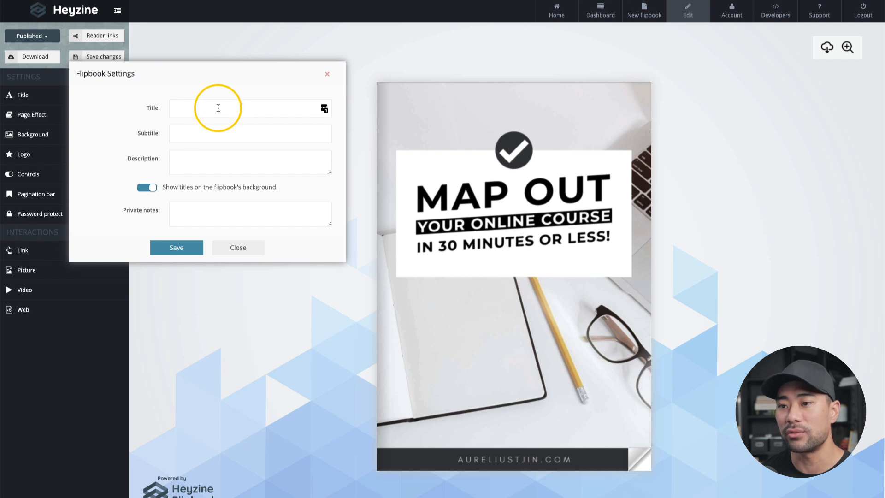
{"action": "mouse_move", "coordinate": [193, 171]}
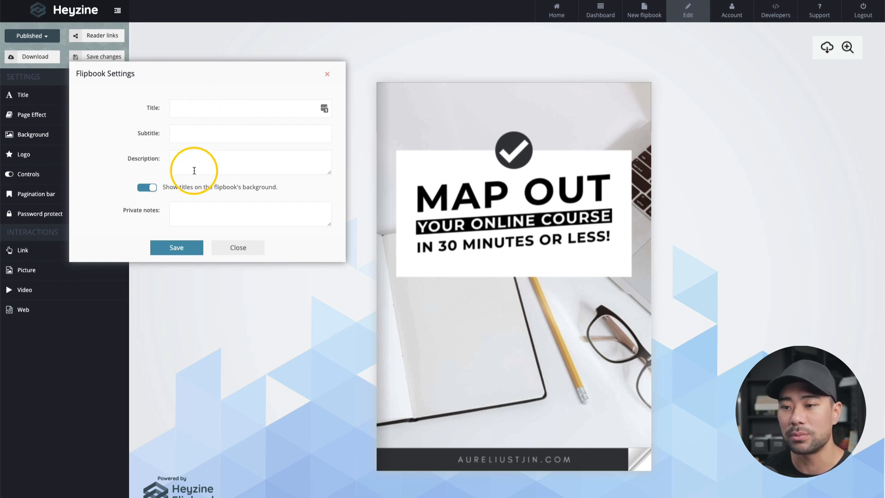
{"action": "left_click", "coordinate": [31, 114]}
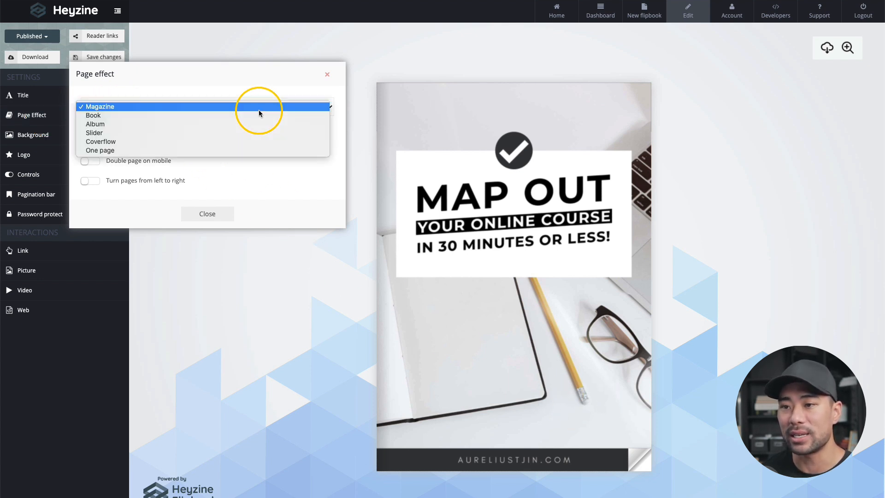
- Preview the Book page-turn effect past the cover, then settle on Magazine
{"action": "left_click", "coordinate": [100, 107]}
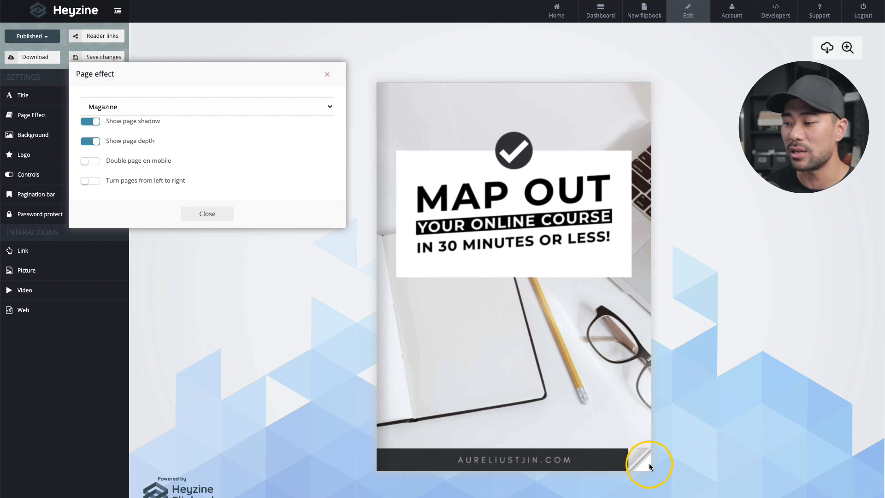
{"action": "left_click", "coordinate": [647, 462]}
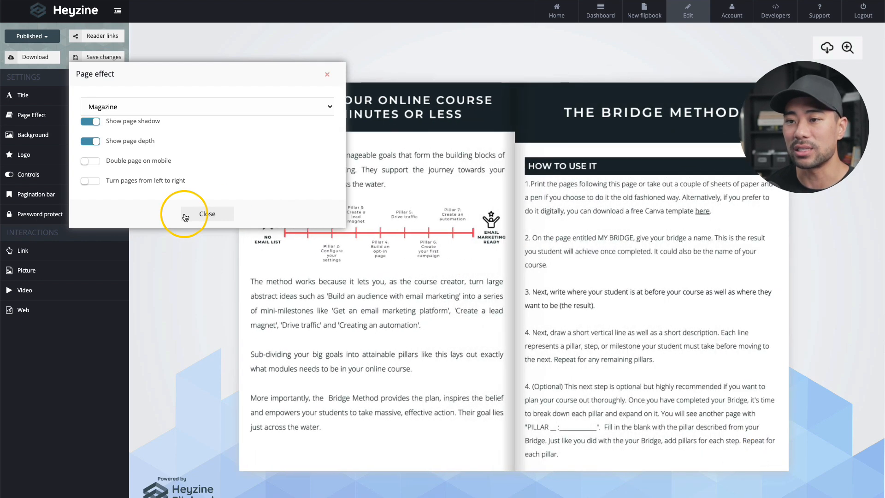
{"action": "left_click", "coordinate": [206, 107]}
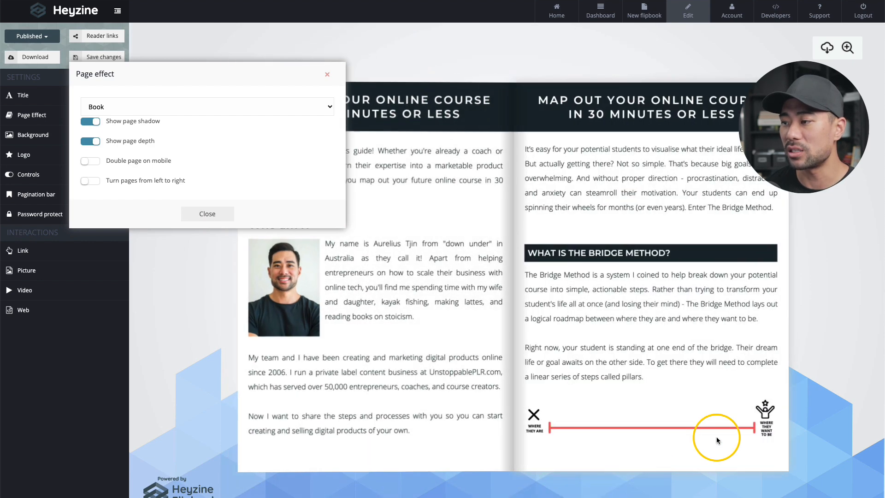
{"action": "mouse_move", "coordinate": [755, 451]}
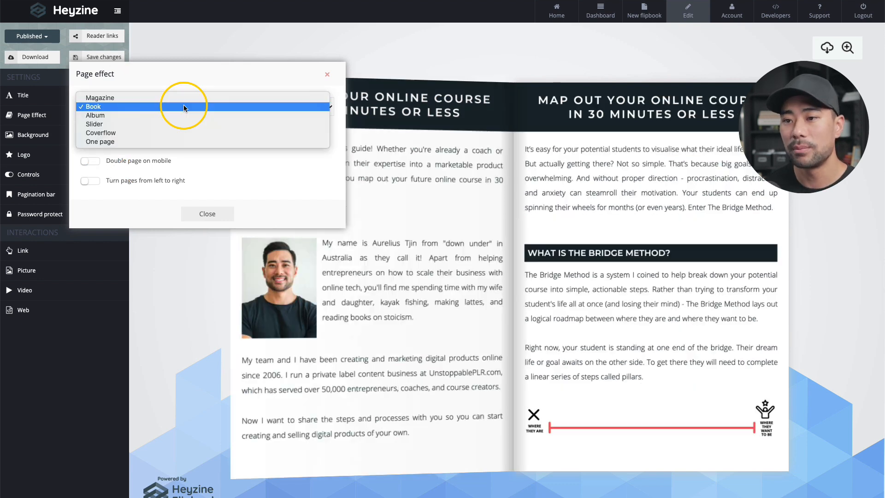
{"action": "left_click", "coordinate": [101, 96]}
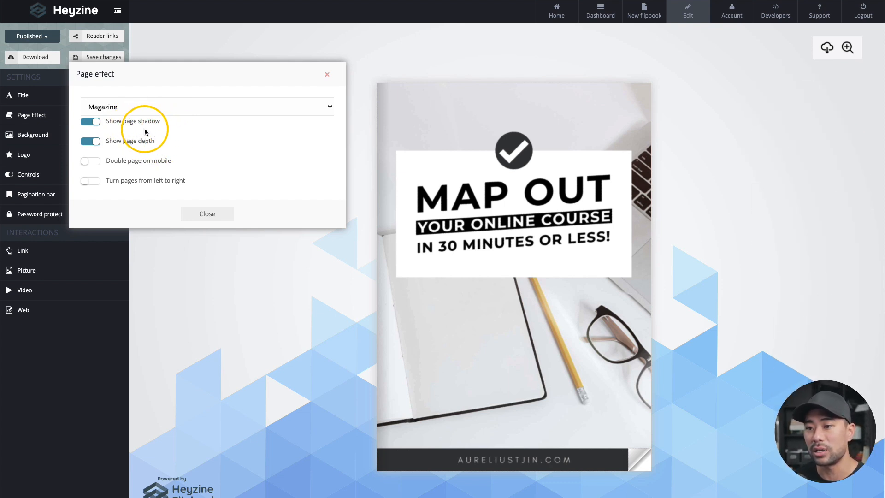
{"action": "mouse_move", "coordinate": [151, 151]}
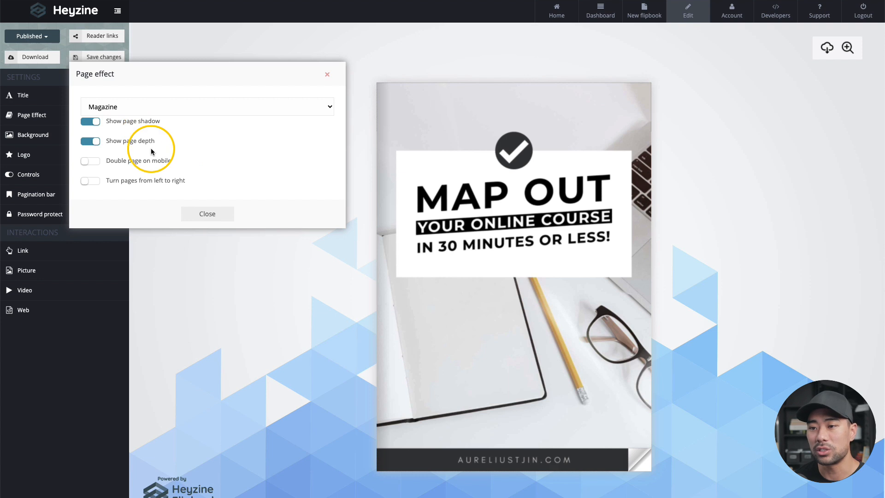
{"action": "mouse_move", "coordinate": [156, 158]}
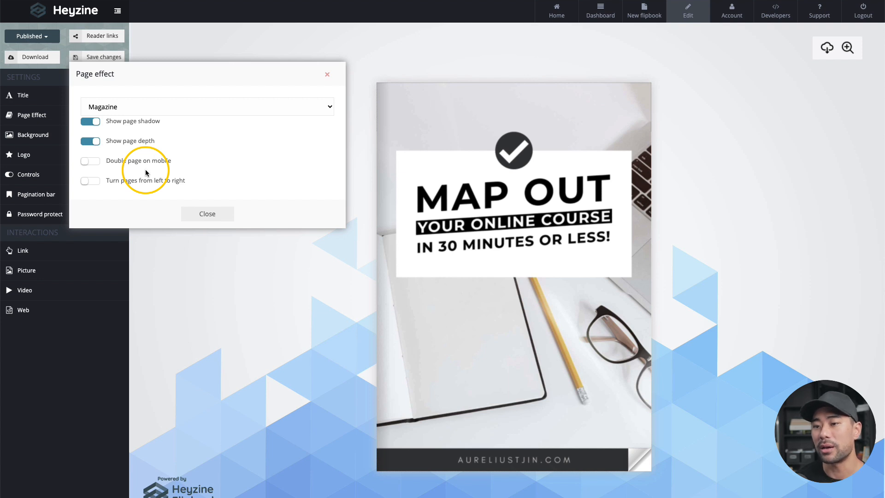
- Try double pages on mobile, leave it off, and close the page effect settings
{"action": "left_click", "coordinate": [89, 160]}
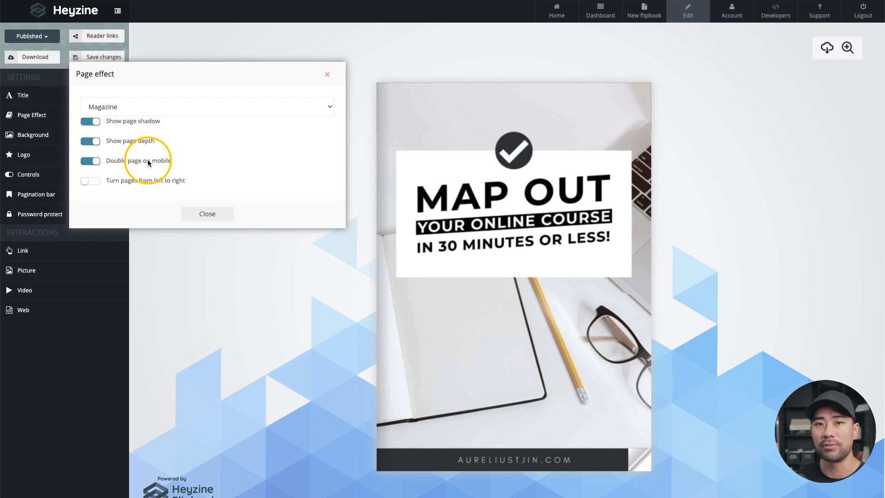
{"action": "left_click", "coordinate": [89, 160]}
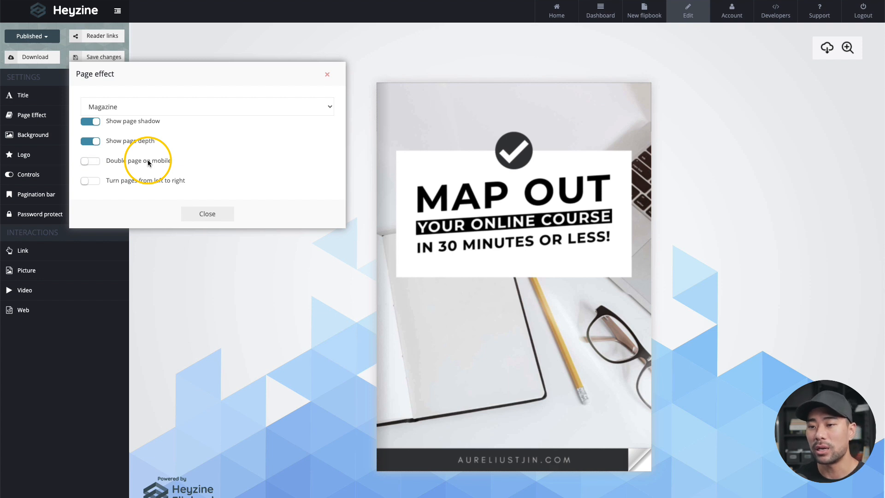
{"action": "mouse_move", "coordinate": [167, 187]}
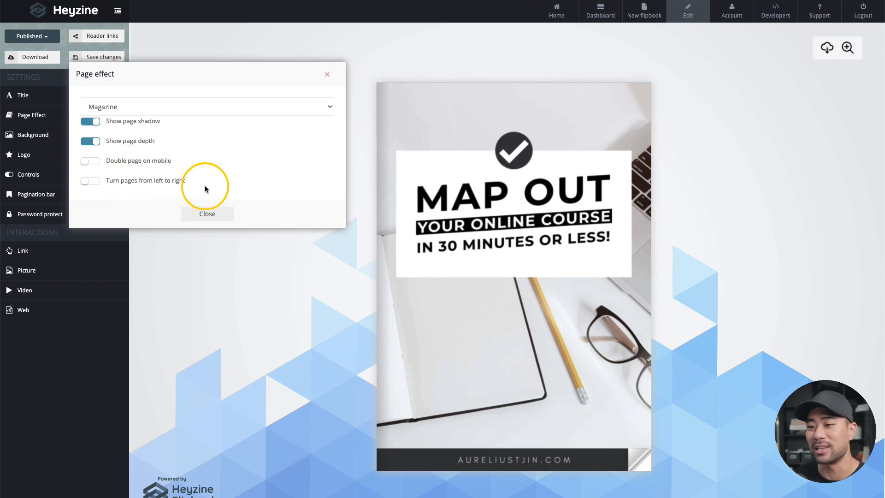
{"action": "left_click", "coordinate": [207, 213]}
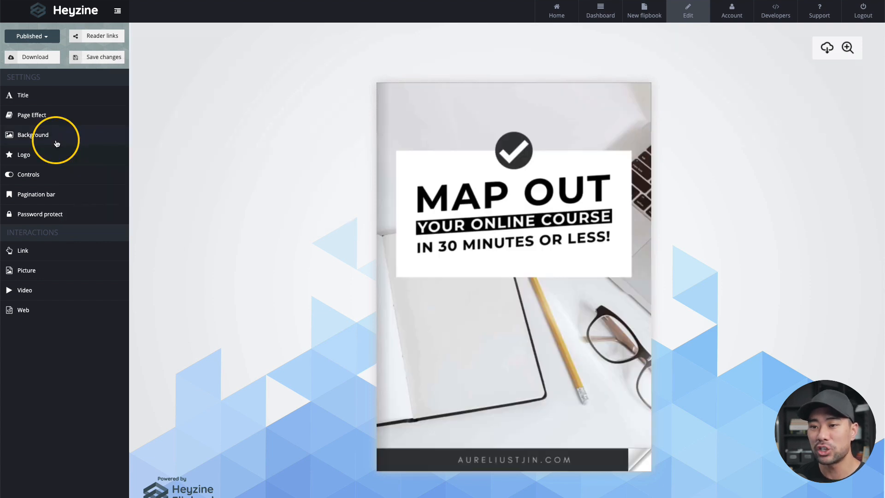
{"action": "mouse_move", "coordinate": [299, 375]}
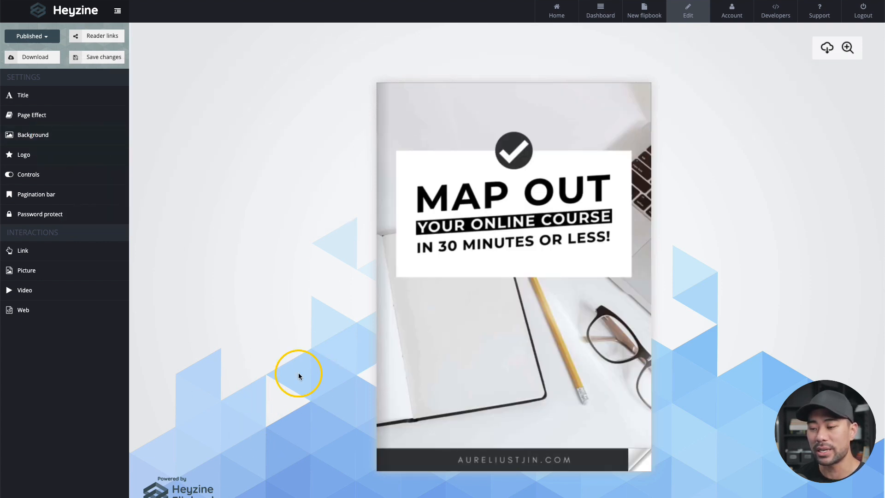
- Bring up the flipbook background options with the predefined images
{"action": "left_click", "coordinate": [32, 135]}
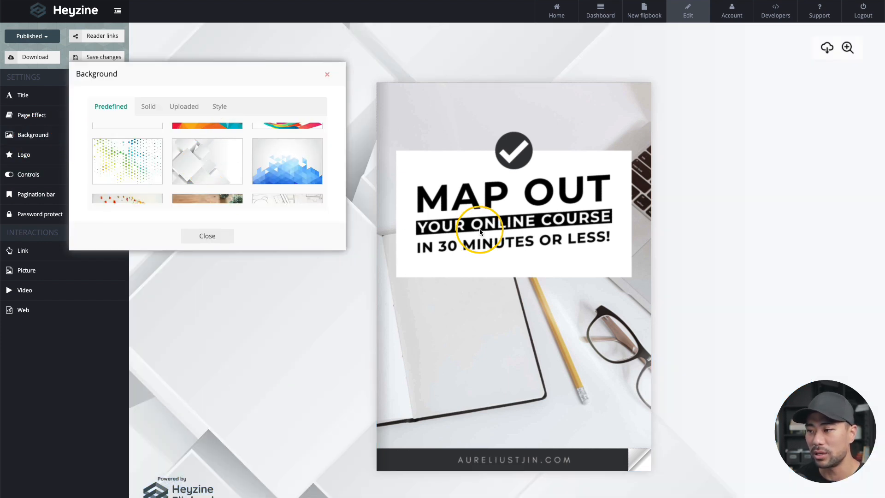
{"action": "mouse_move", "coordinate": [437, 251]}
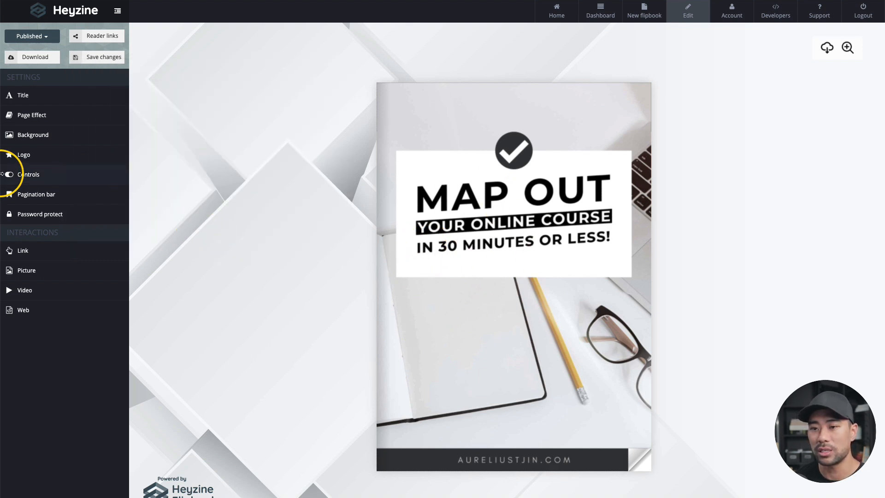
- View the logo-removal upgrade notice and go to the full plan comparison
{"action": "left_click", "coordinate": [24, 154]}
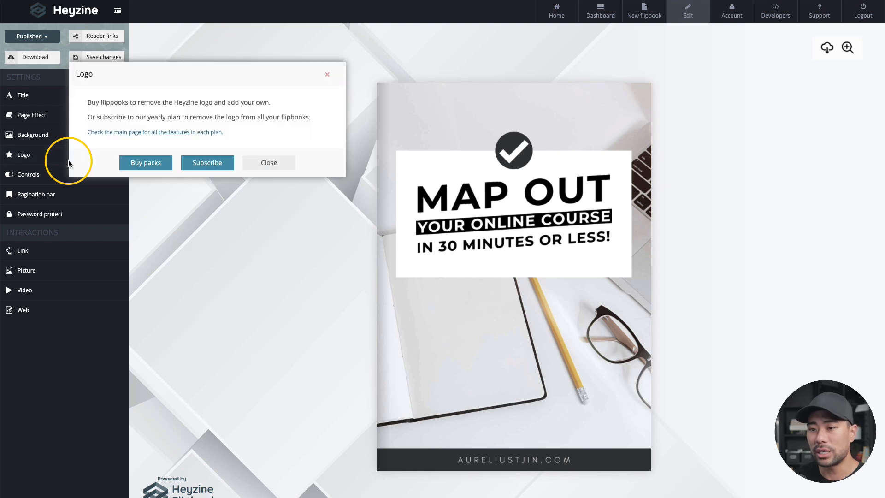
{"action": "mouse_move", "coordinate": [191, 357]}
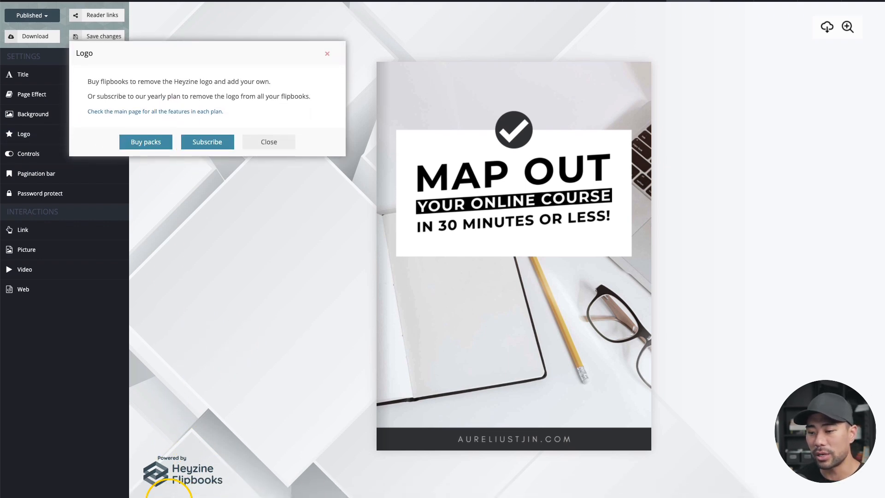
{"action": "mouse_move", "coordinate": [221, 428]}
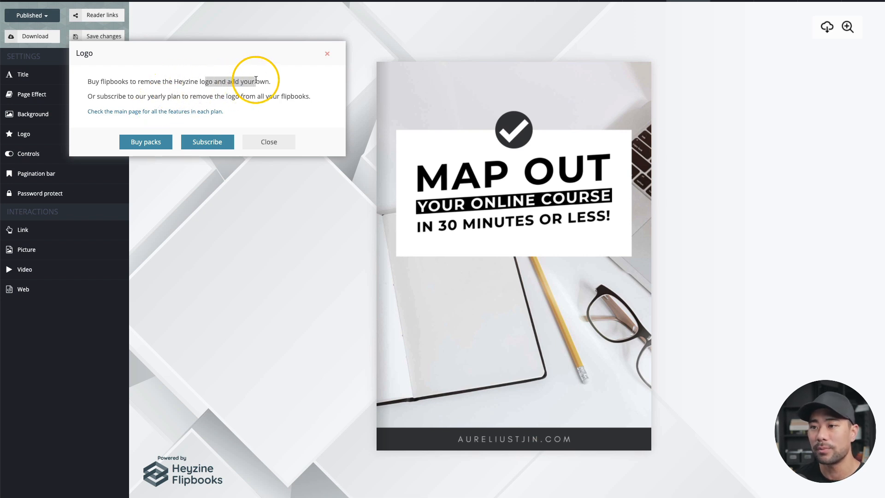
{"action": "mouse_move", "coordinate": [513, 34]}
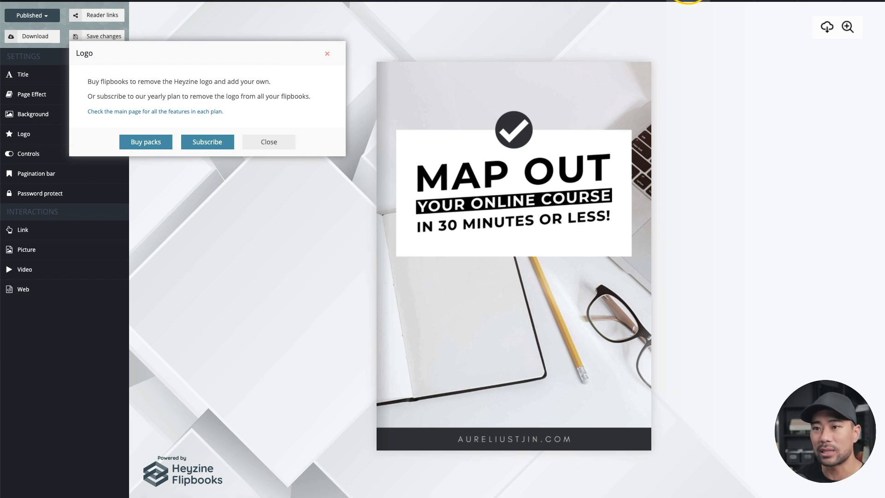
{"action": "left_click", "coordinate": [268, 142]}
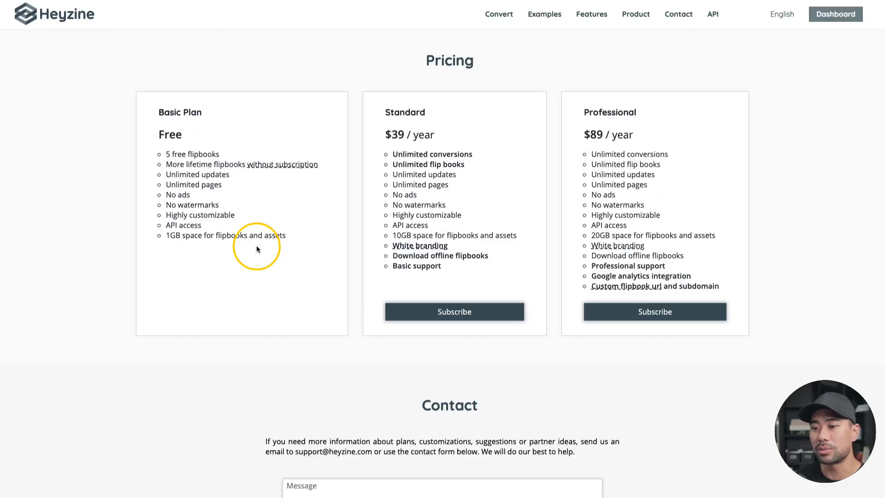
{"action": "mouse_move", "coordinate": [200, 207]}
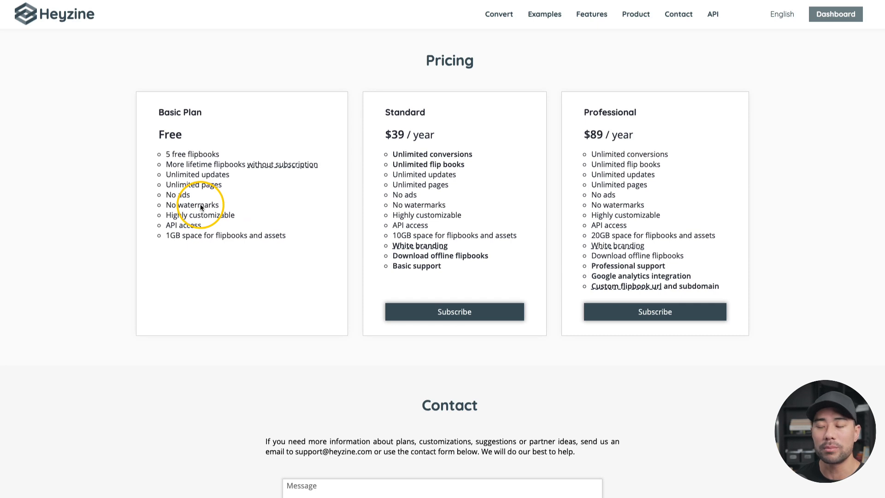
{"action": "mouse_move", "coordinate": [504, 72]}
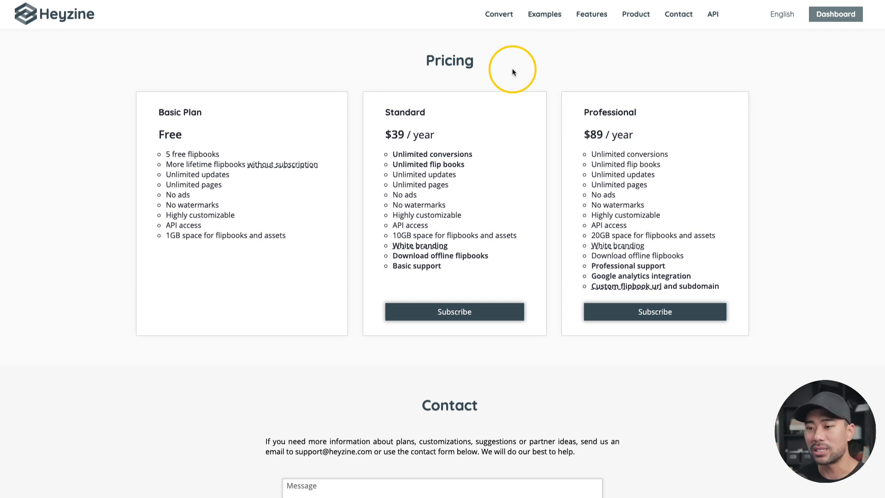
{"action": "mouse_move", "coordinate": [463, 202]}
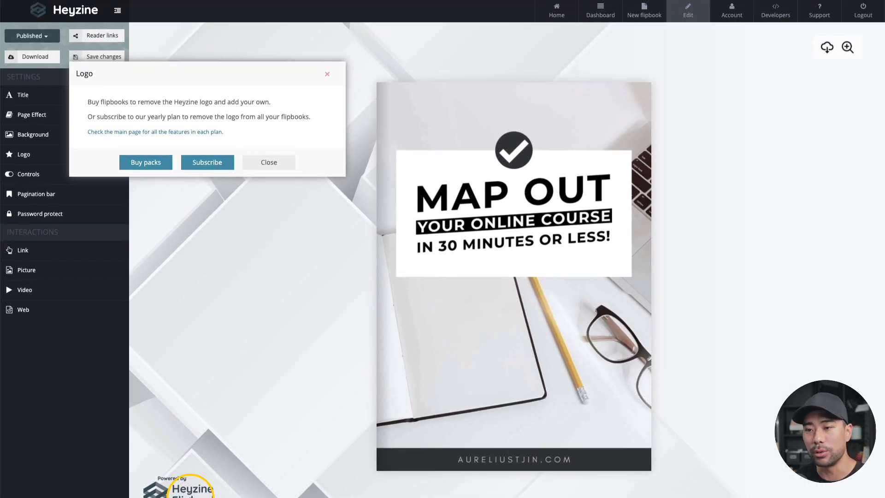
{"action": "mouse_move", "coordinate": [233, 207]}
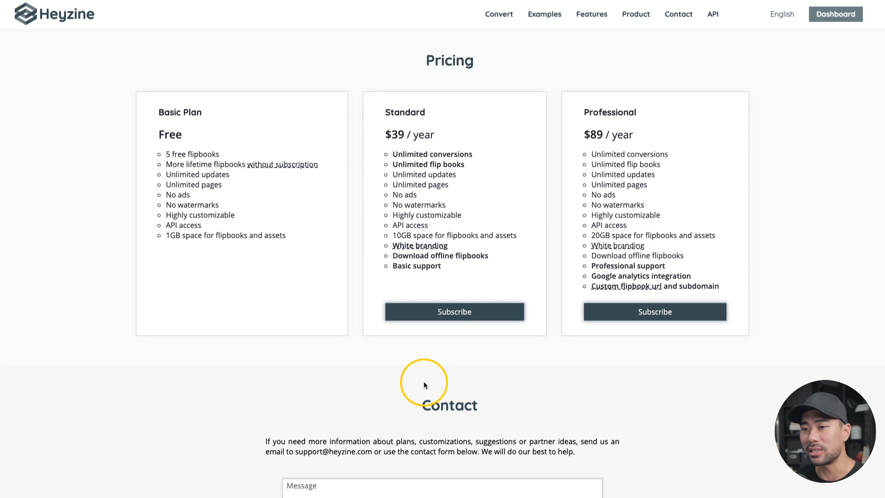
{"action": "mouse_move", "coordinate": [197, 199]}
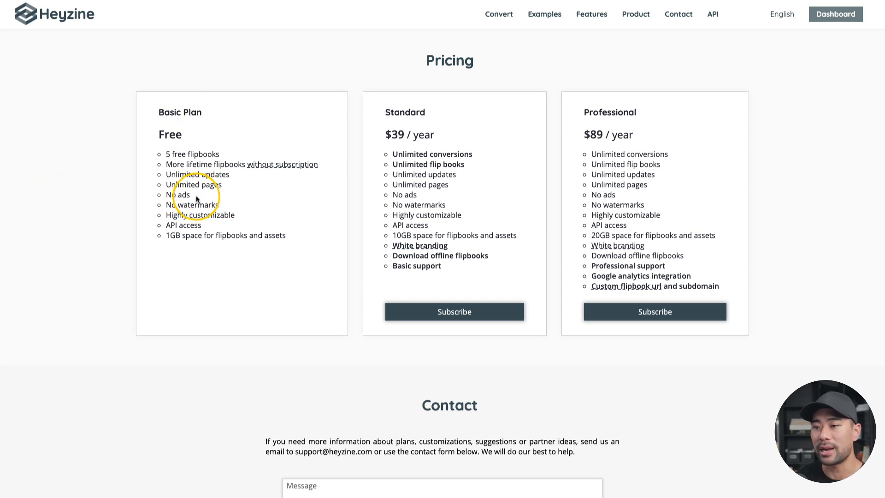
- Scroll the Pricing page to compare the Basic, Standard and Professional plans
{"action": "scroll", "scroll_direction": "down", "scroll_amount": 3}
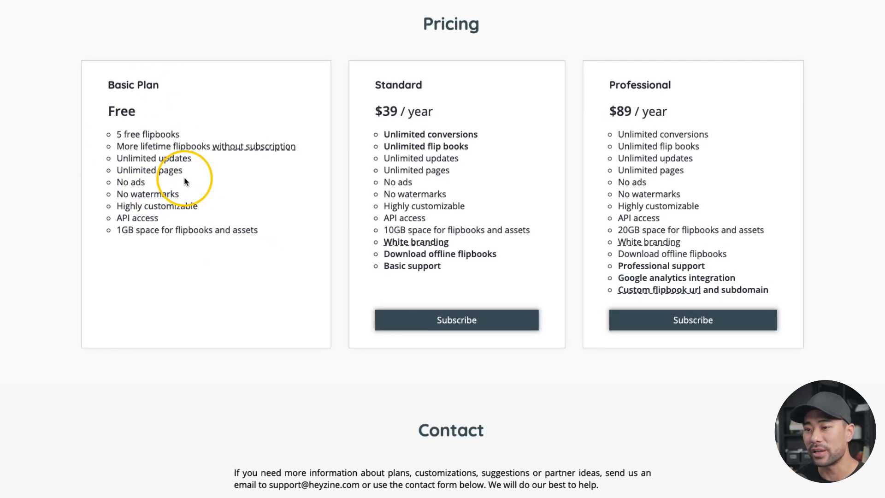
{"action": "mouse_move", "coordinate": [448, 83]}
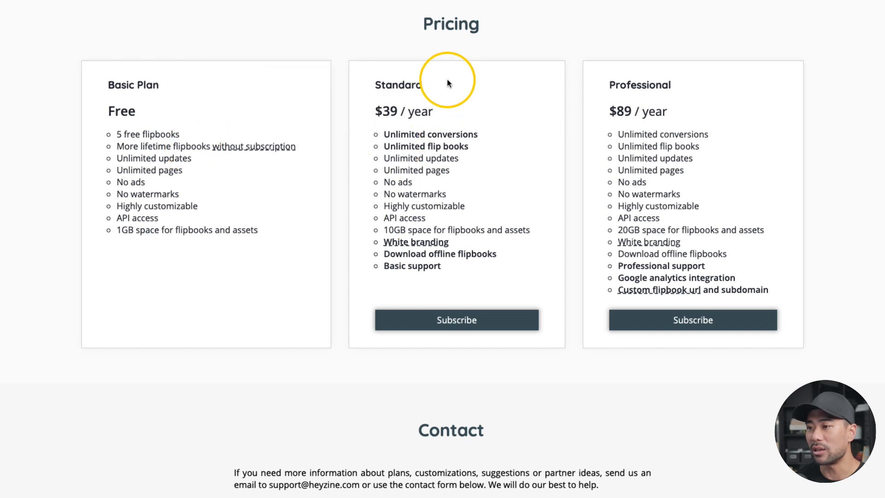
{"action": "mouse_move", "coordinate": [420, 151]}
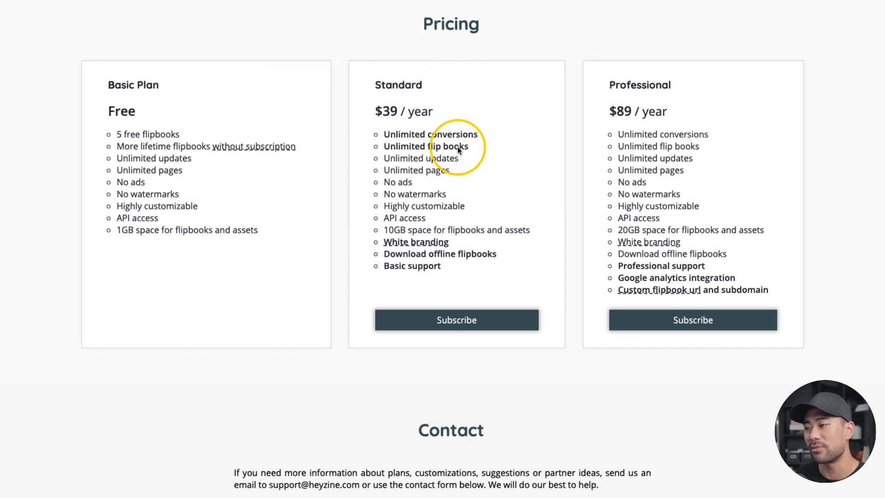
{"action": "mouse_move", "coordinate": [627, 120]}
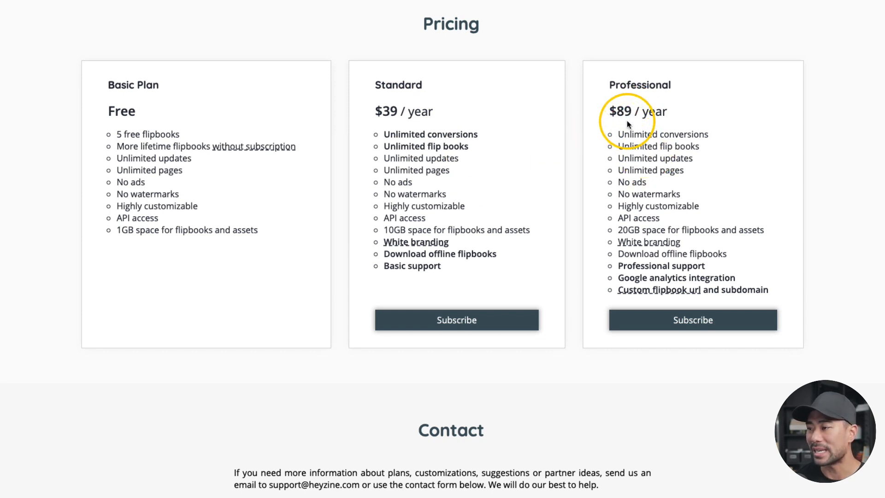
{"action": "mouse_move", "coordinate": [403, 170]}
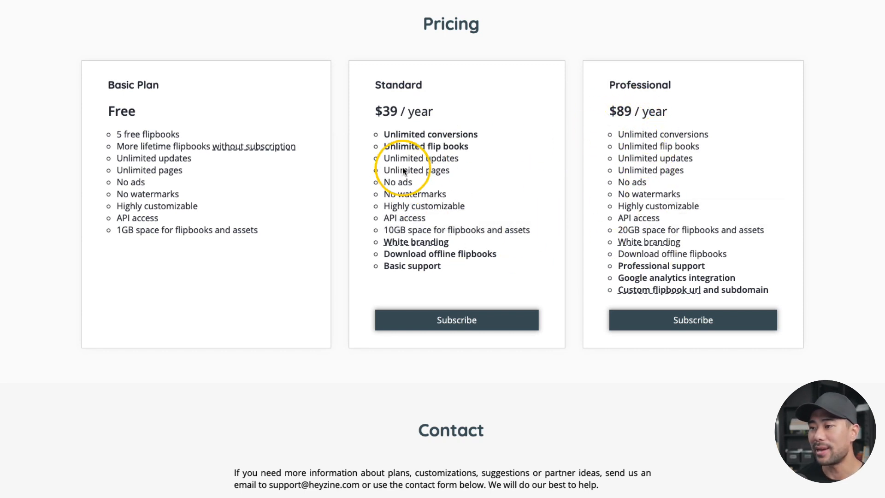
{"action": "mouse_move", "coordinate": [663, 276]}
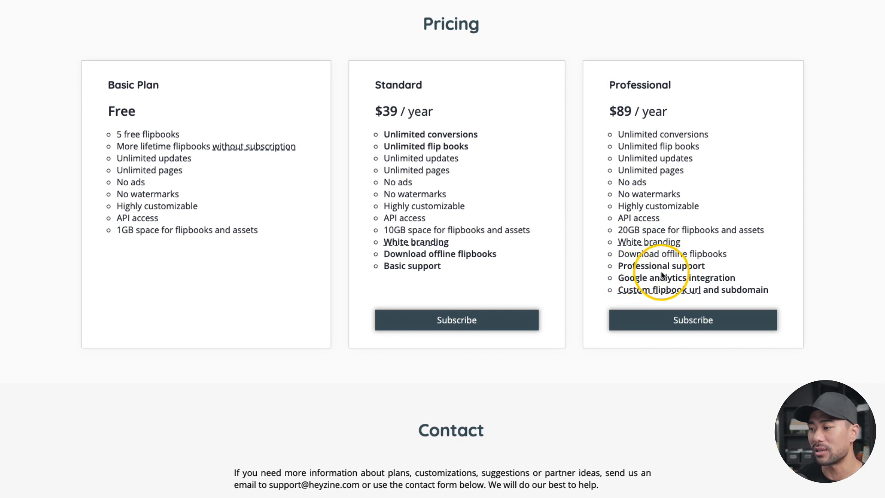
{"action": "mouse_move", "coordinate": [660, 283]}
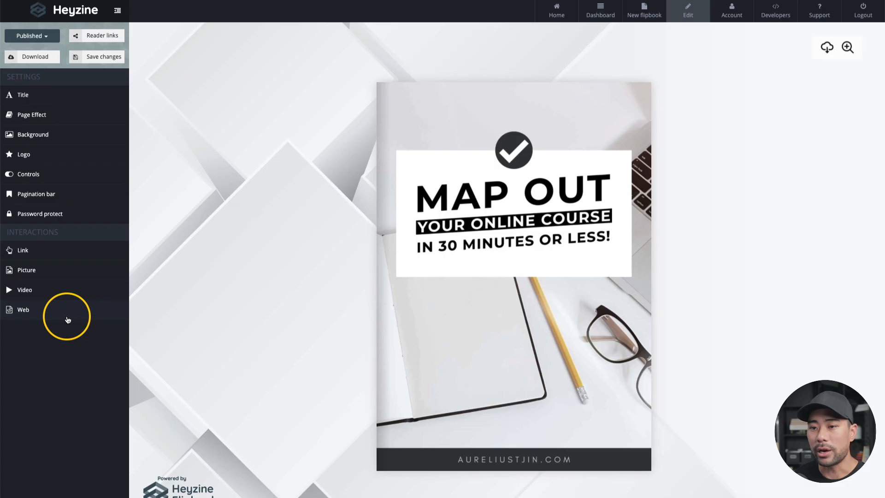
{"action": "mouse_move", "coordinate": [66, 177]}
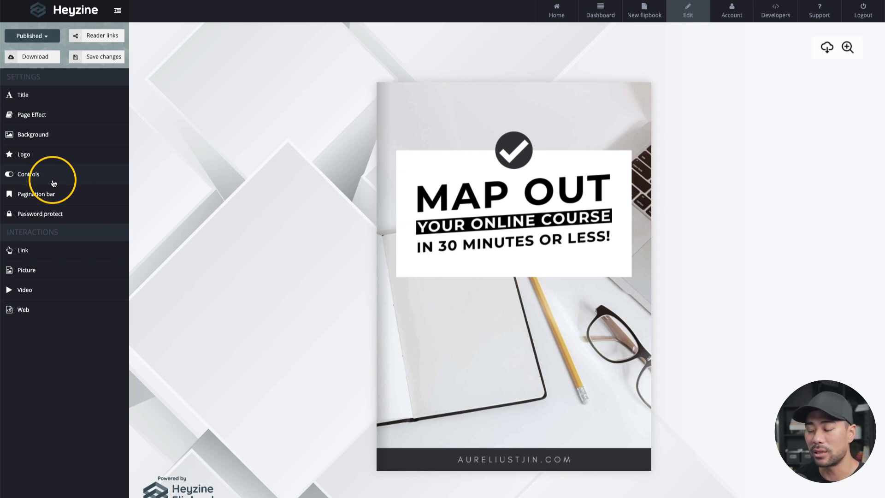
{"action": "left_click", "coordinate": [29, 175]}
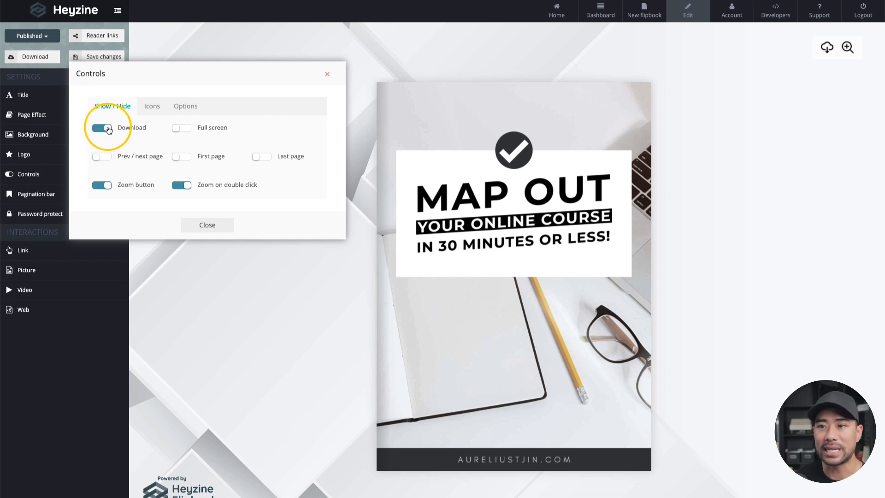
{"action": "mouse_move", "coordinate": [319, 342]}
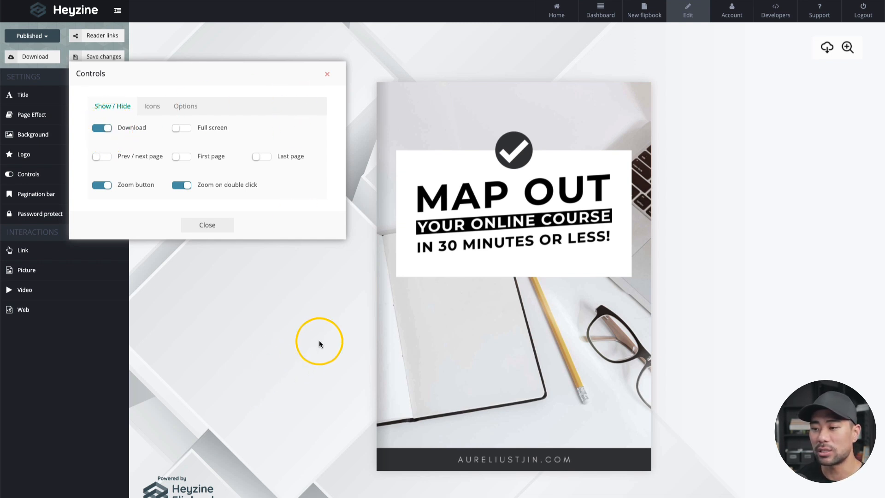
{"action": "left_click", "coordinate": [207, 225]}
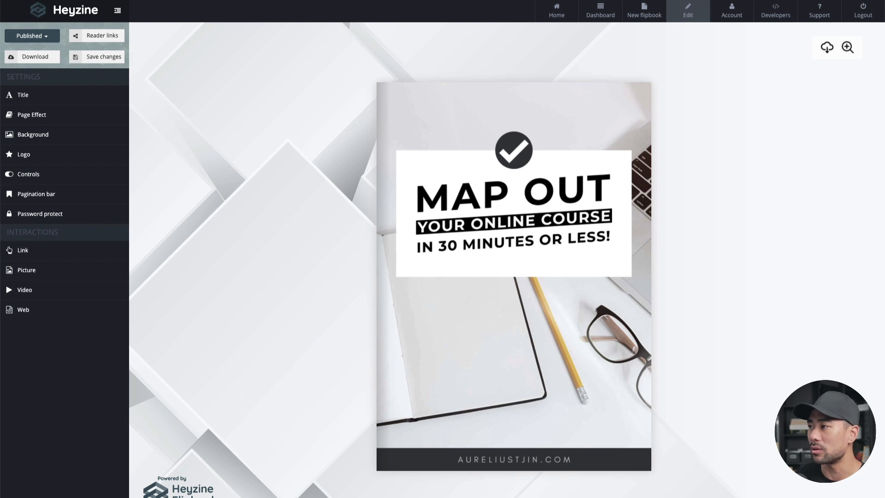
{"action": "left_click", "coordinate": [847, 47]}
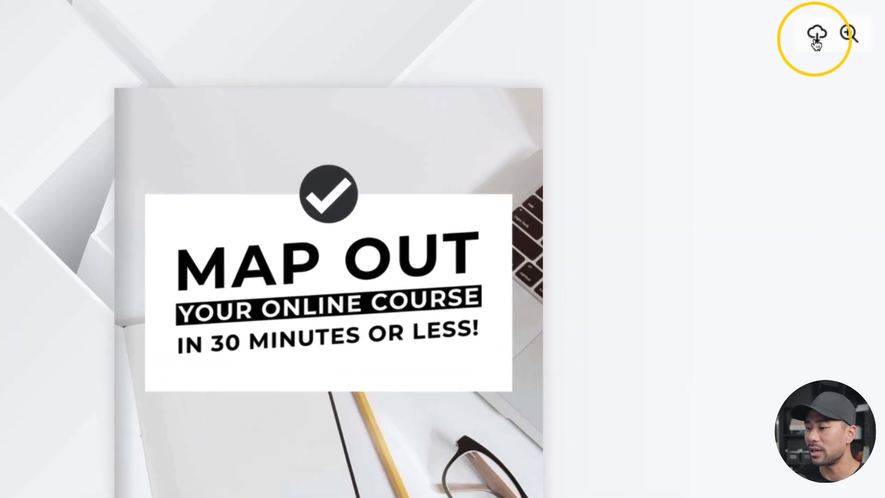
{"action": "mouse_move", "coordinate": [749, 186]}
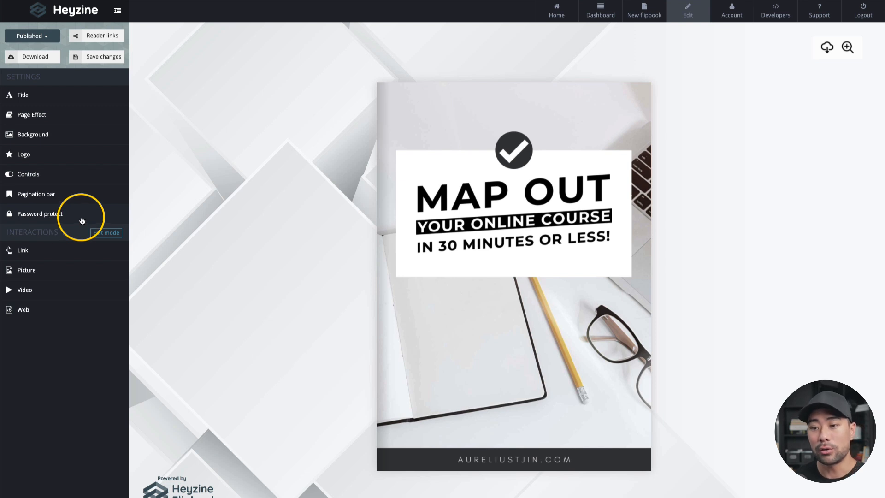
{"action": "mouse_move", "coordinate": [74, 220]}
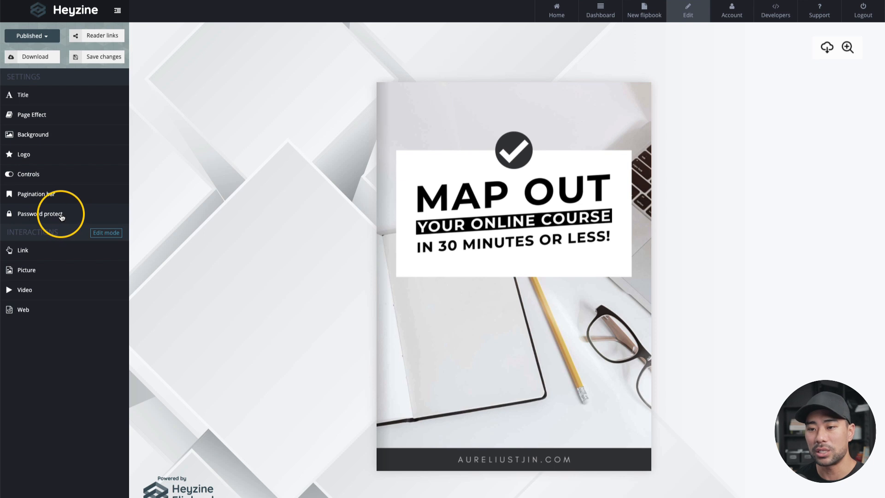
- Try One password per user with a reader entry, then choose One password for everyone
{"action": "left_click", "coordinate": [40, 213]}
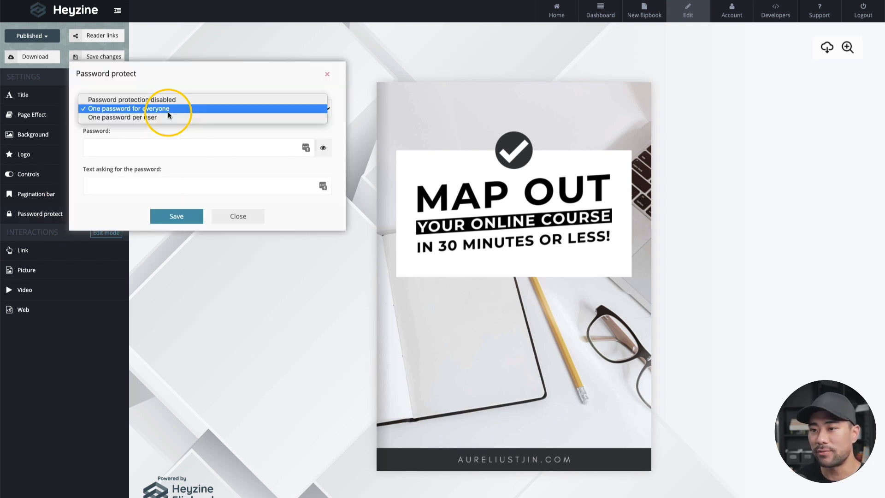
{"action": "left_click", "coordinate": [132, 100]}
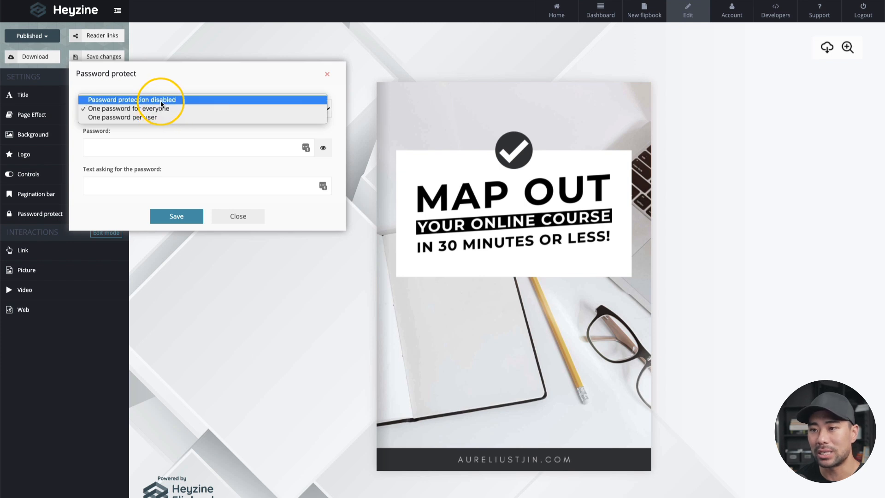
{"action": "left_click", "coordinate": [123, 117]}
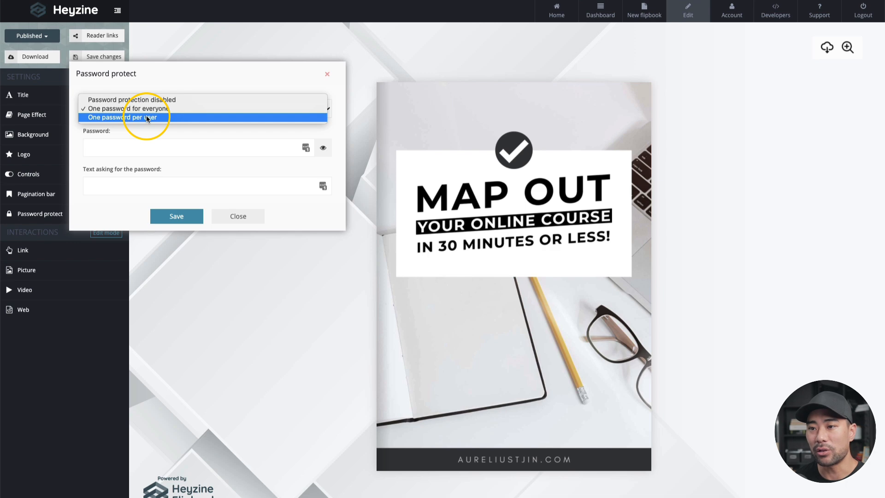
{"action": "left_click", "coordinate": [123, 117]}
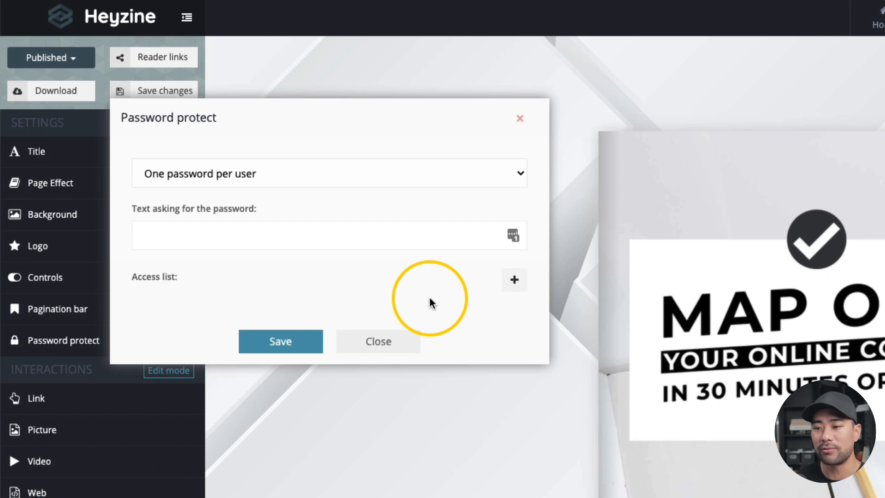
{"action": "mouse_move", "coordinate": [502, 296]}
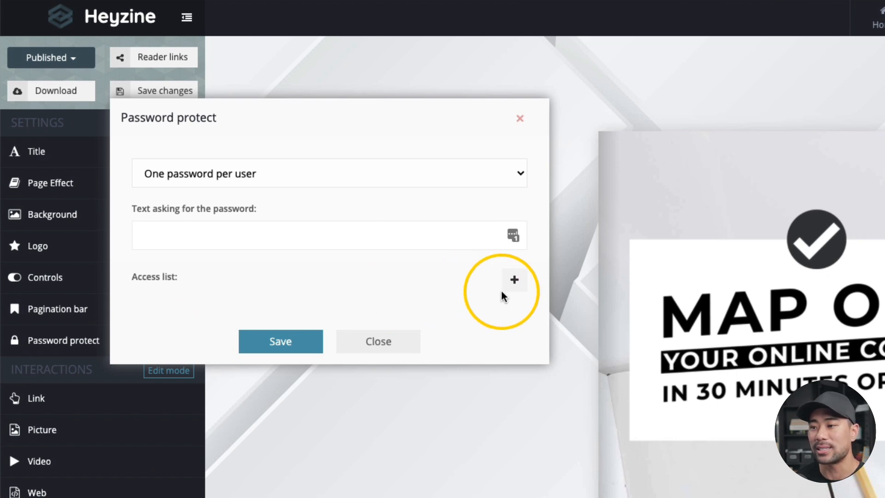
{"action": "mouse_move", "coordinate": [514, 280]}
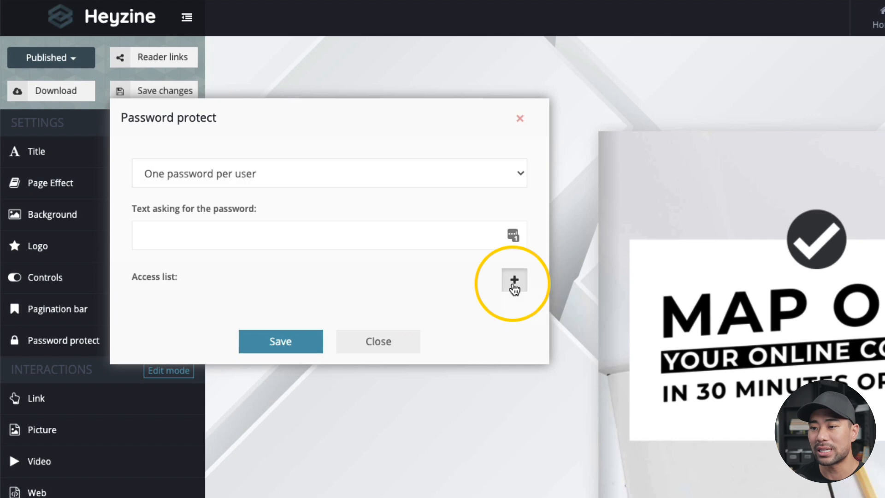
{"action": "left_click", "coordinate": [514, 280]}
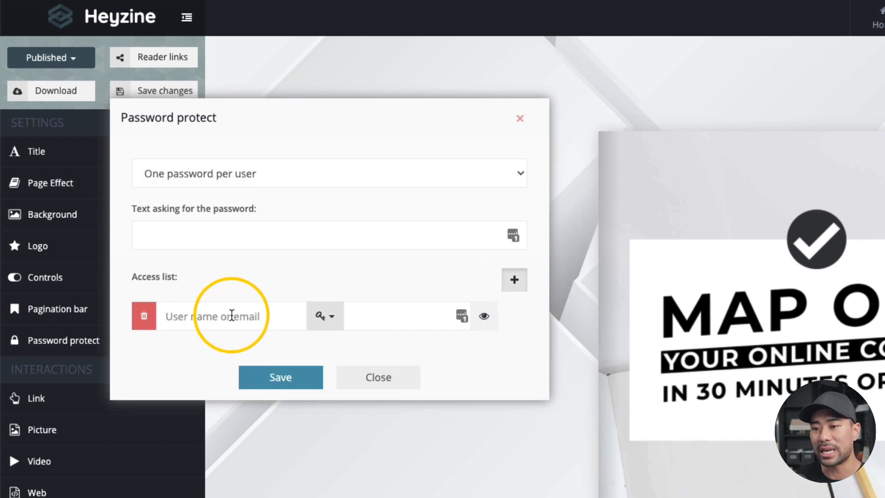
{"action": "mouse_move", "coordinate": [418, 313]}
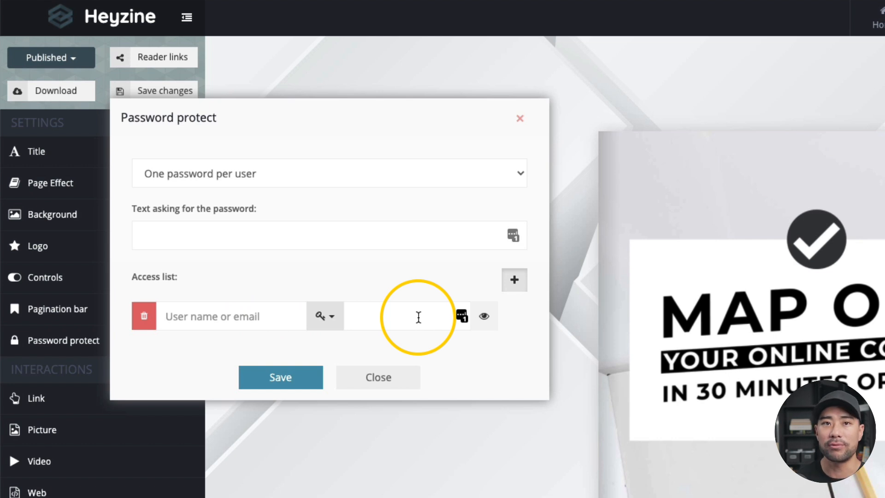
{"action": "mouse_move", "coordinate": [378, 202]}
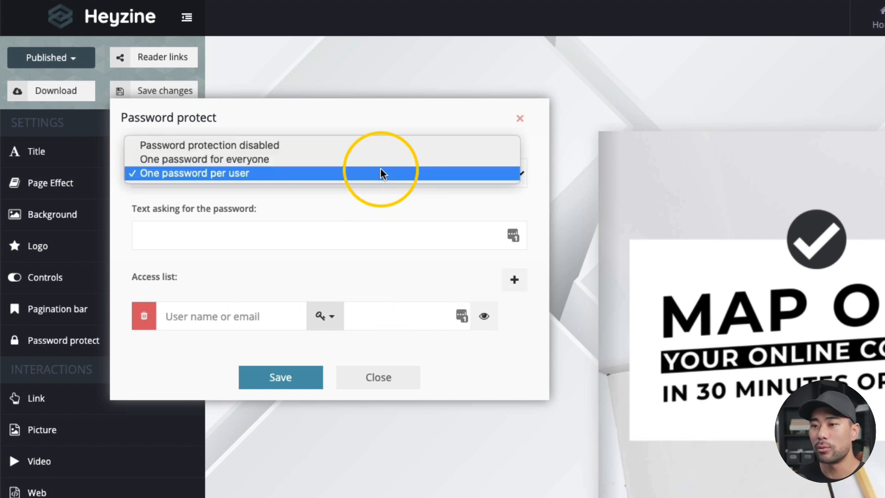
{"action": "left_click", "coordinate": [203, 160]}
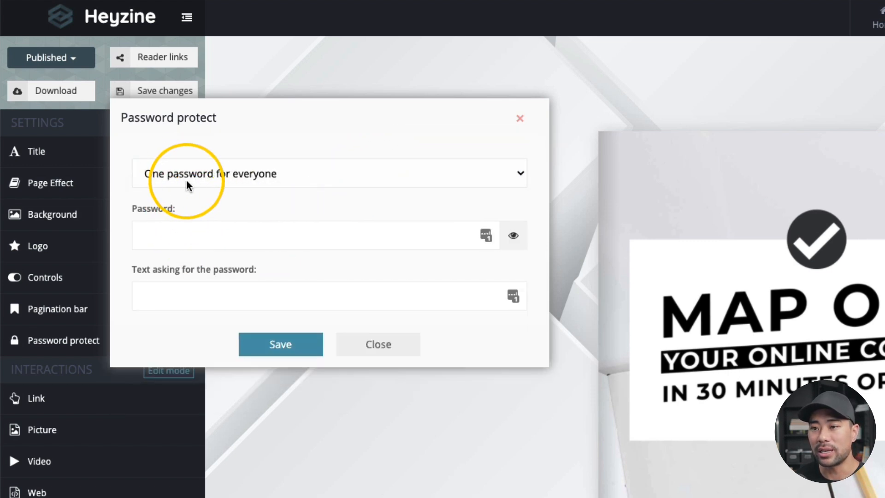
{"action": "mouse_move", "coordinate": [164, 234]}
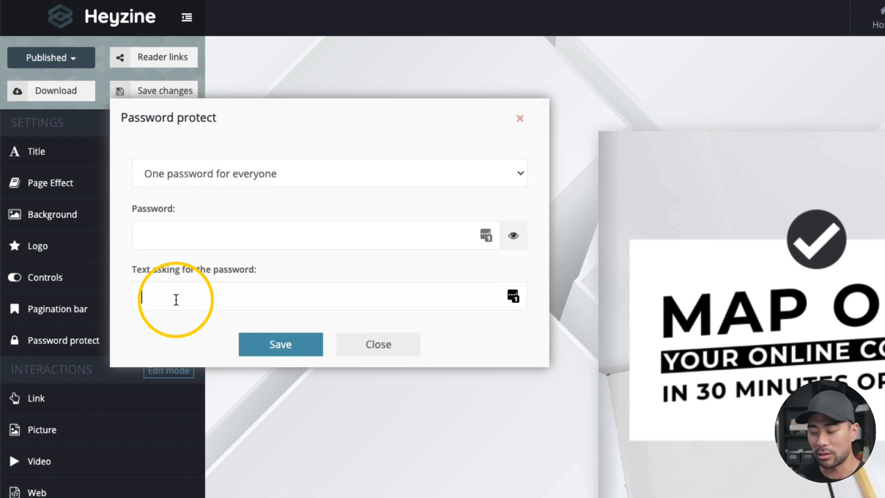
- Enter the prompt 'Enter the password you were given after checkout'
{"action": "type", "text": "Enter the"}
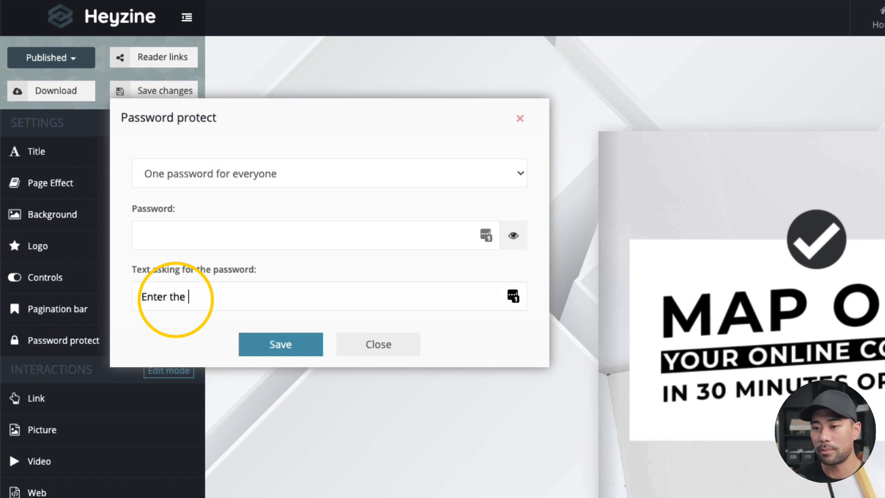
{"action": "type", "text": "password you were given aft"}
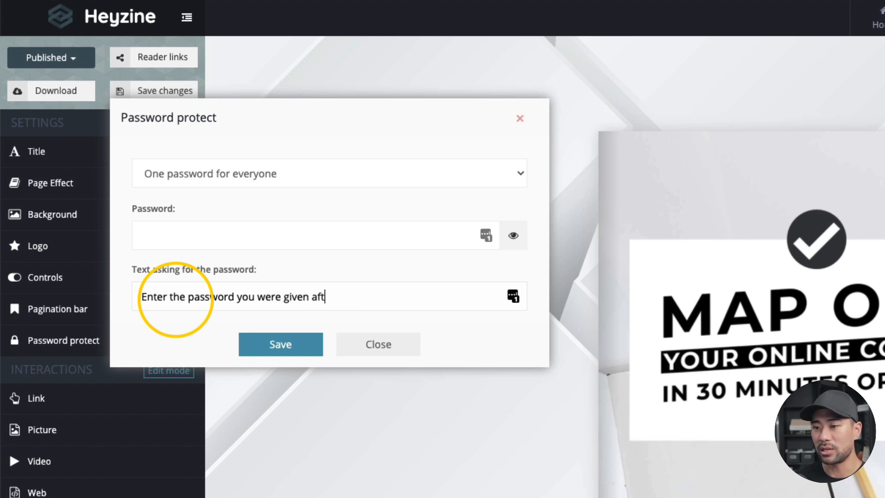
{"action": "type", "text": "er checkout"}
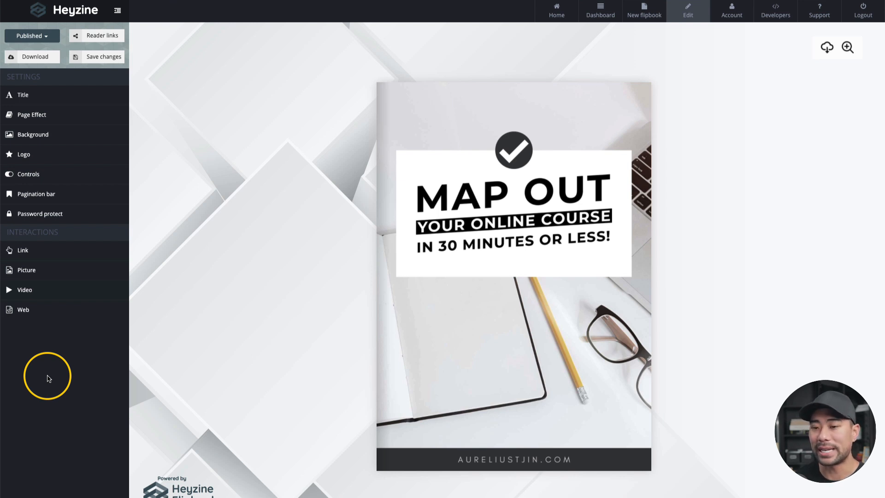
{"action": "mouse_move", "coordinate": [48, 286]}
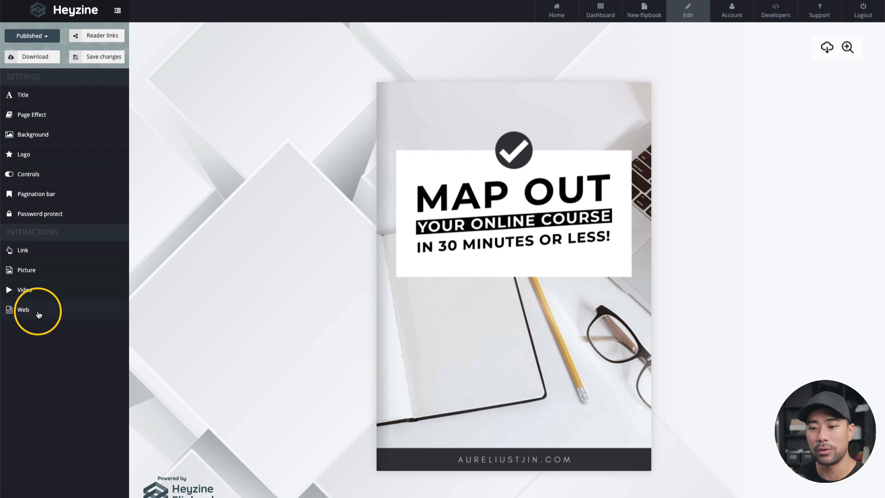
{"action": "mouse_move", "coordinate": [36, 343]}
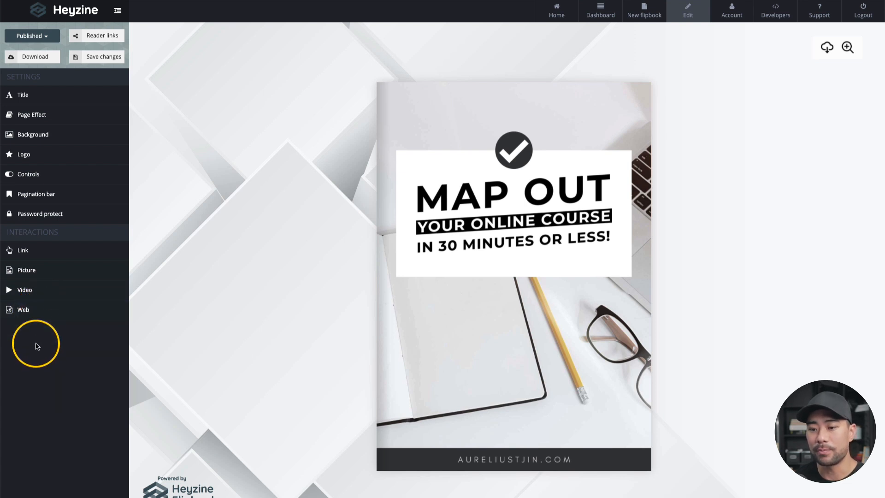
{"action": "mouse_move", "coordinate": [37, 351]}
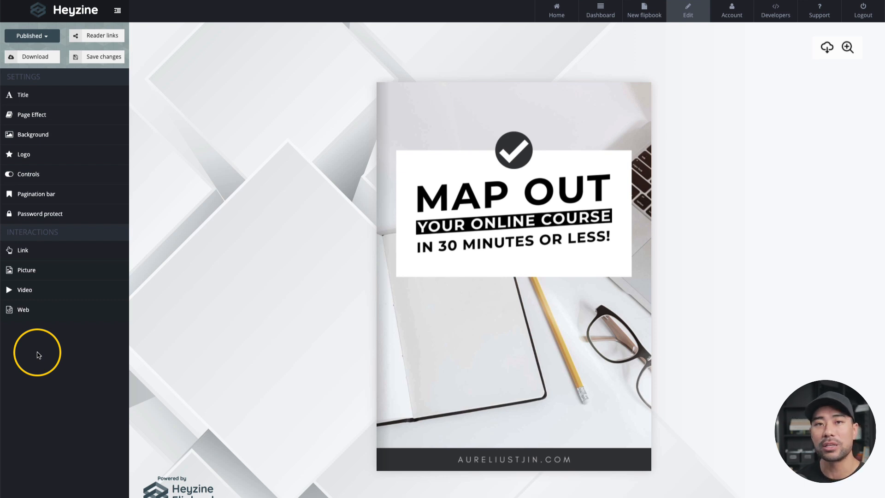
{"action": "mouse_move", "coordinate": [203, 240]}
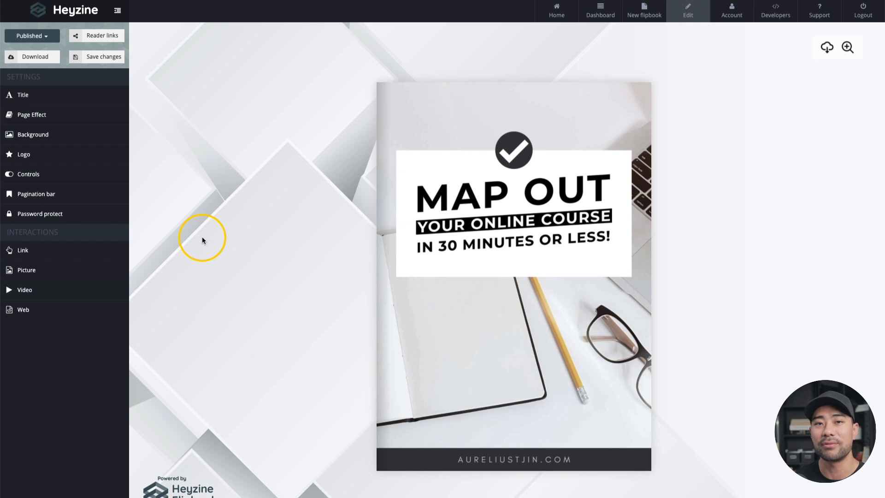
{"action": "mouse_move", "coordinate": [534, 236]}
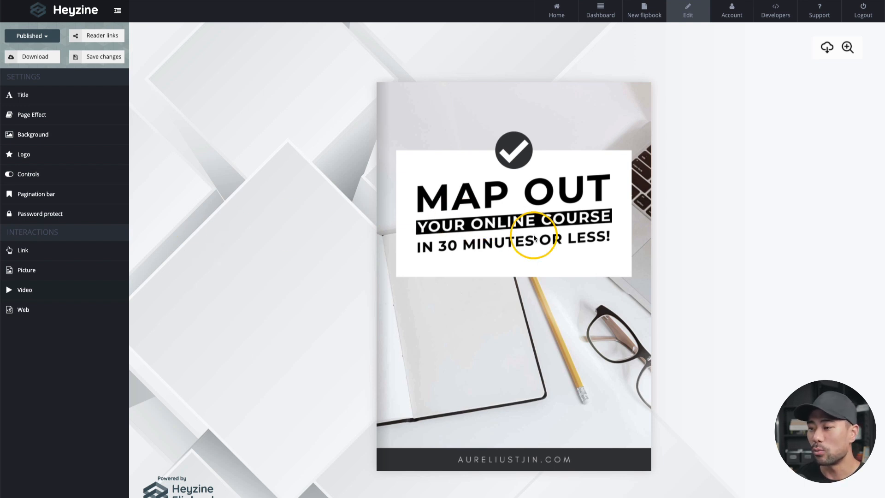
{"action": "mouse_move", "coordinate": [566, 255]}
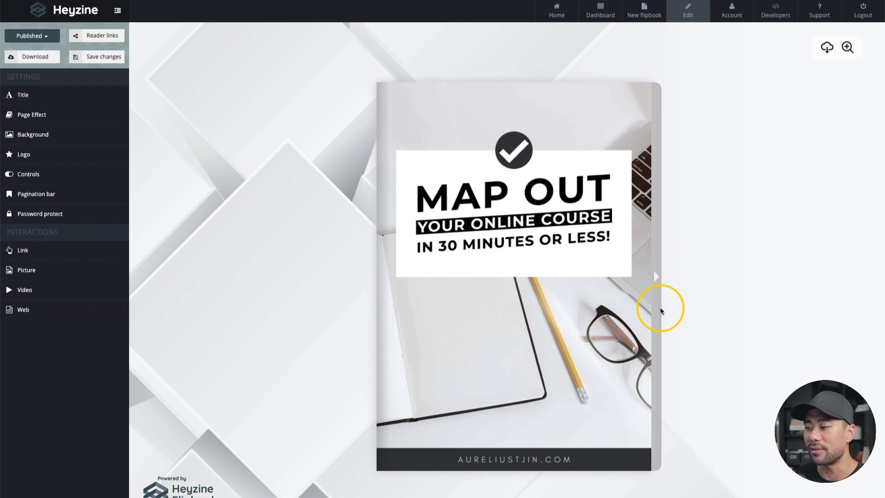
{"action": "mouse_move", "coordinate": [657, 310]}
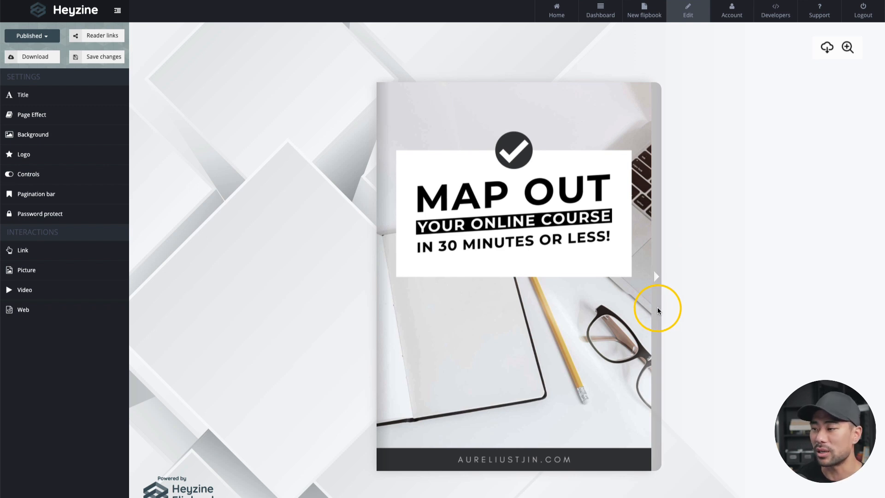
{"action": "mouse_move", "coordinate": [657, 296]}
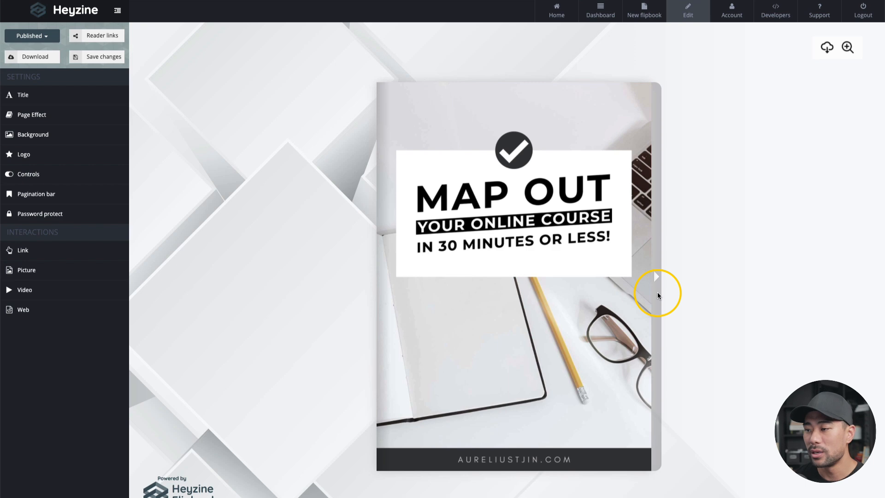
- Flip to the last 'Share Me!' page and turn the marked link area into a video
{"action": "left_click", "coordinate": [656, 277]}
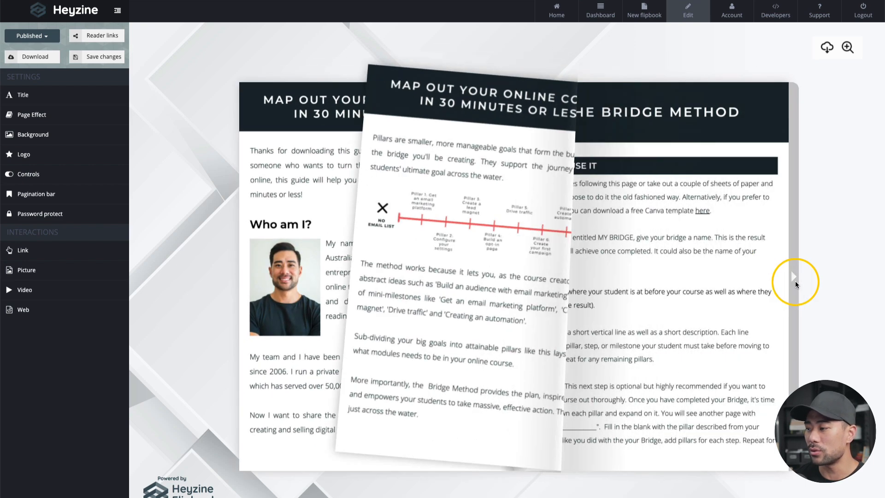
{"action": "left_click", "coordinate": [793, 276]}
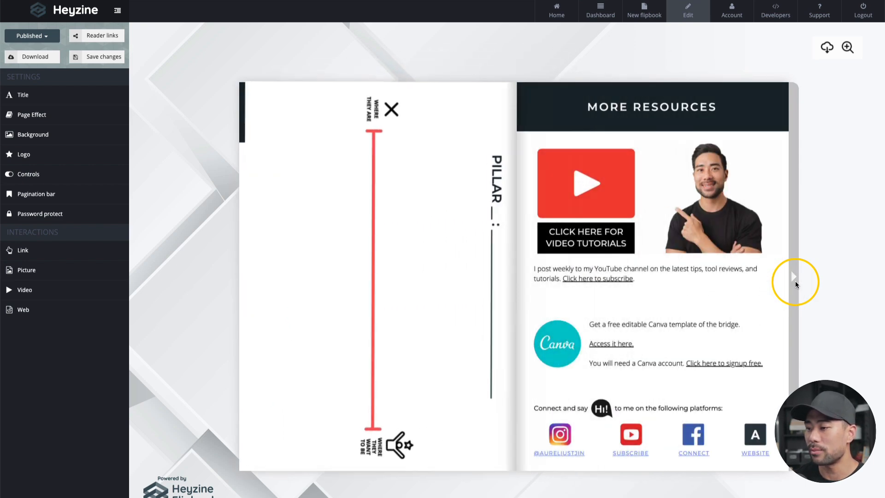
{"action": "left_click", "coordinate": [793, 275]}
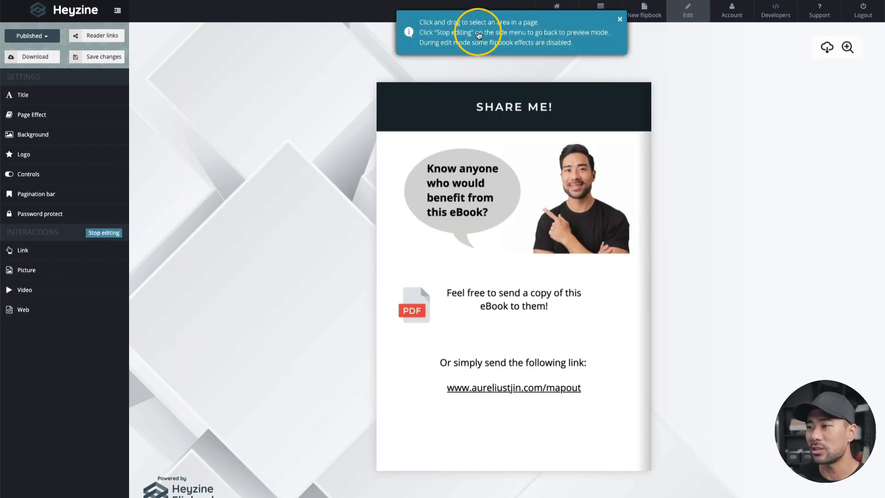
{"action": "mouse_move", "coordinate": [505, 31]}
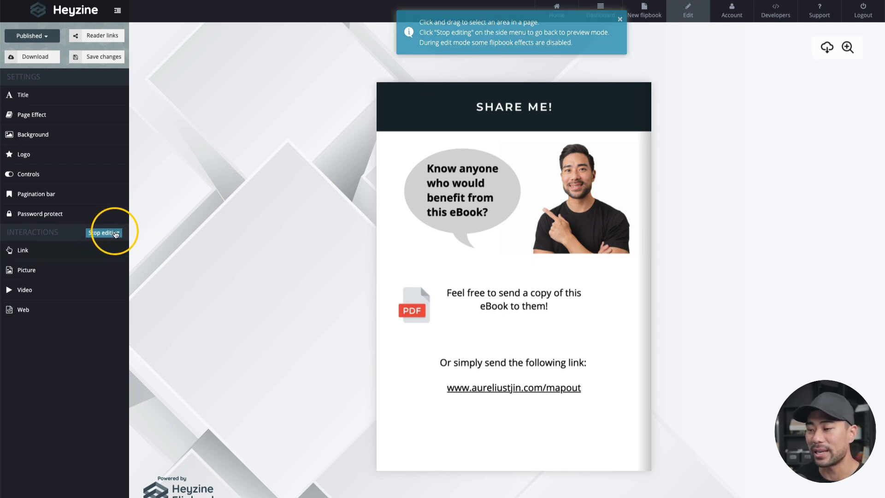
{"action": "mouse_move", "coordinate": [425, 333]}
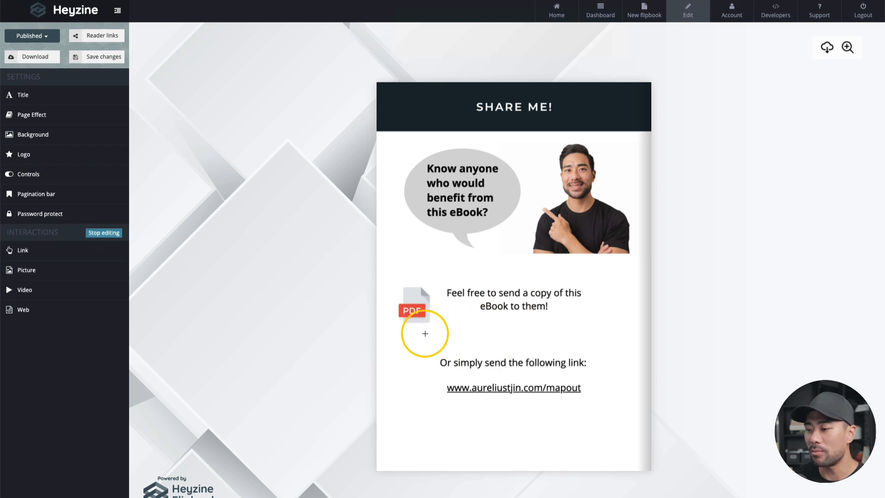
{"action": "mouse_move", "coordinate": [403, 343]}
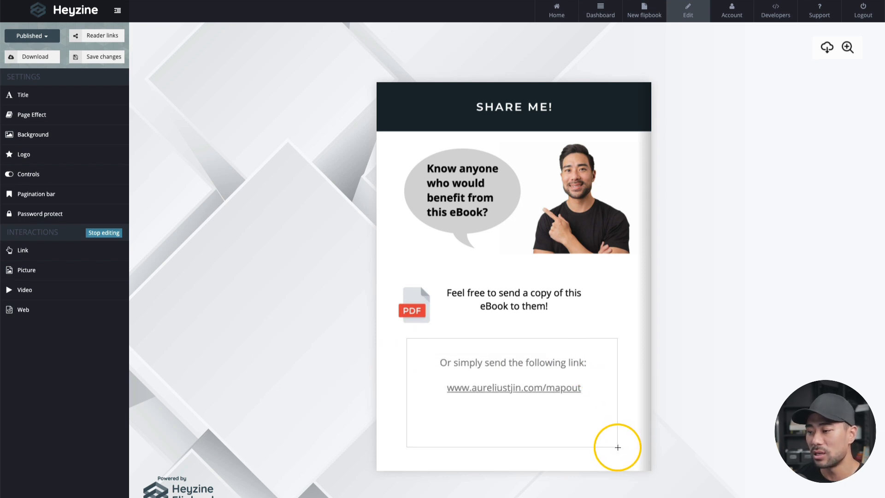
{"action": "left_click", "coordinate": [24, 290]}
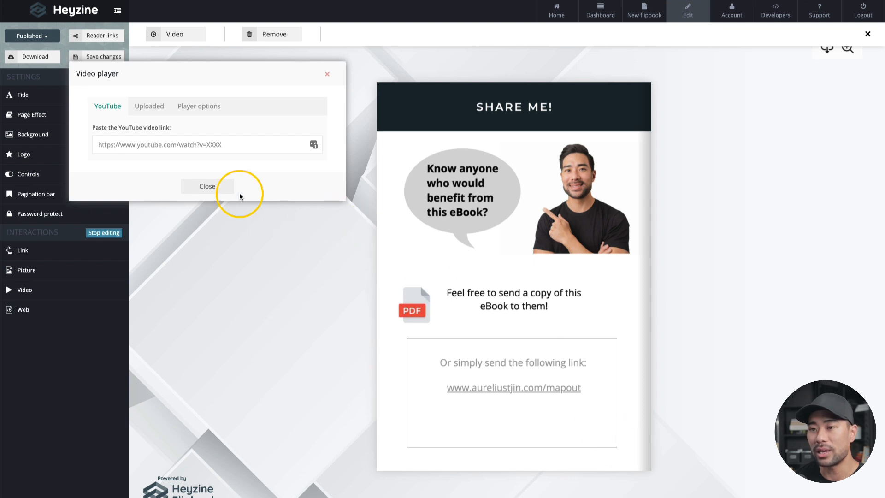
{"action": "mouse_move", "coordinate": [135, 136]}
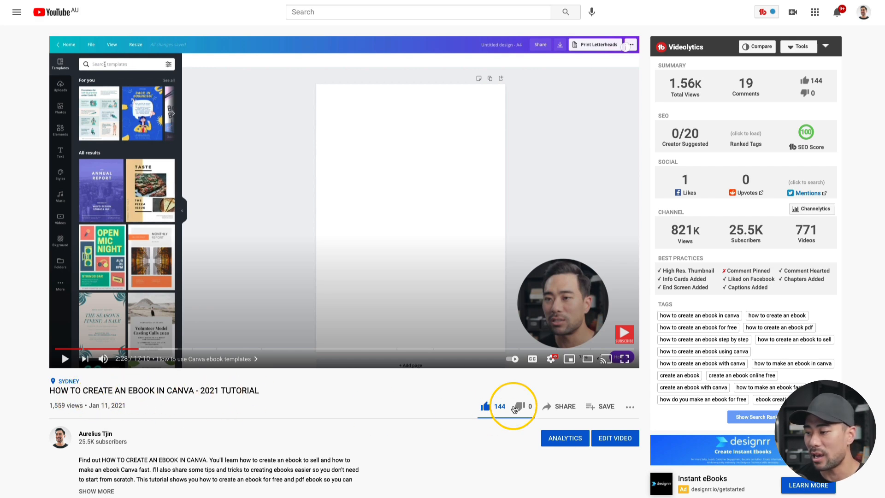
{"action": "mouse_move", "coordinate": [562, 406]}
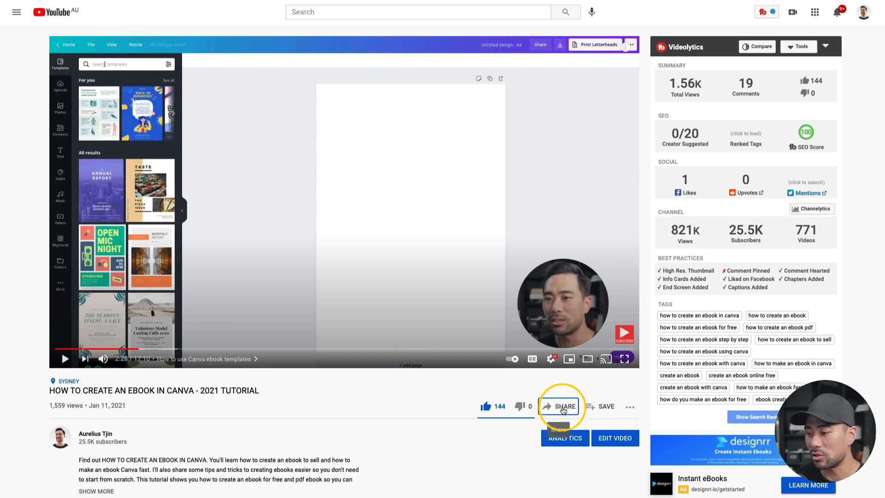
- Copy the tutorial video's short youtu.be share link from YouTube's Share panel
{"action": "left_click", "coordinate": [560, 406]}
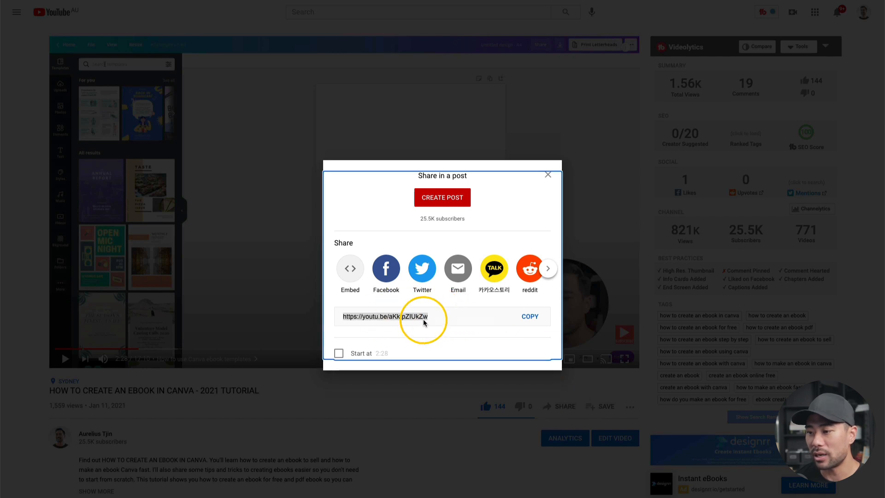
{"action": "left_click", "coordinate": [416, 316]}
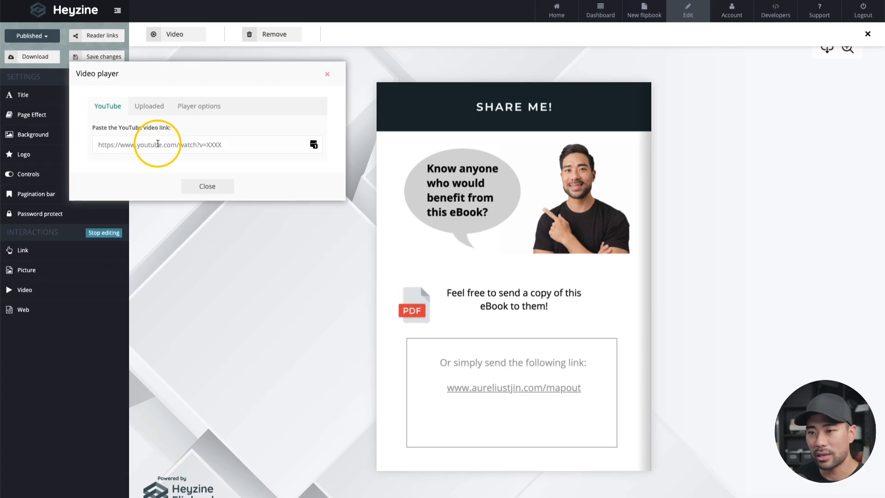
- Embed the pasted YouTube URL in the Share Me area with player controls shown and muted video enabled
{"action": "type", "text": "https://www.youtube.com/watch?v=aKktpZIUkZw"}
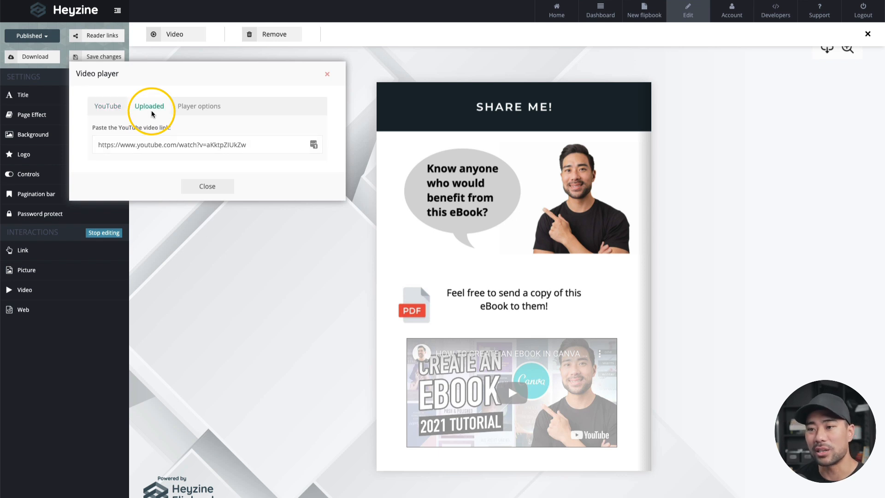
{"action": "left_click", "coordinate": [149, 106]}
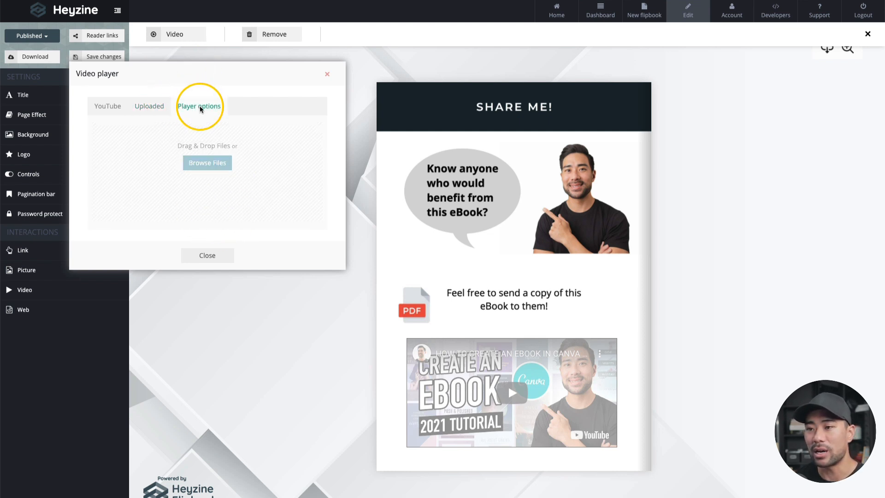
{"action": "left_click", "coordinate": [199, 106]}
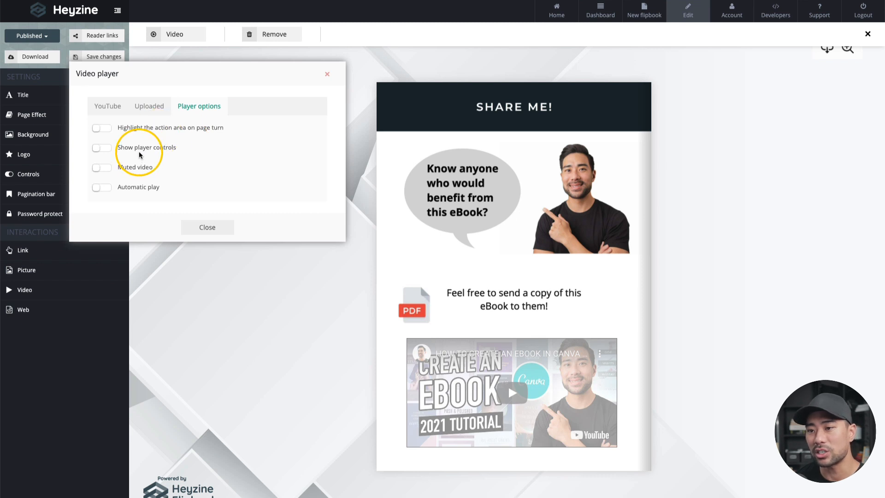
{"action": "left_click", "coordinate": [101, 147]}
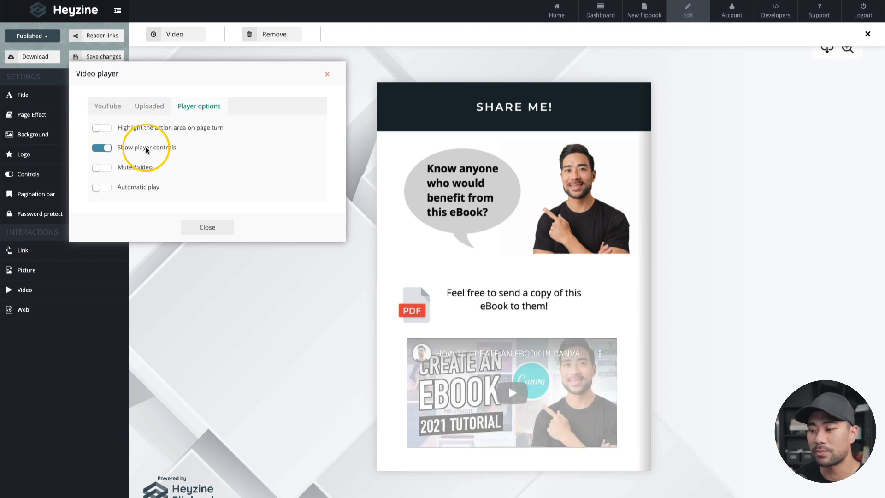
{"action": "left_click", "coordinate": [101, 166]}
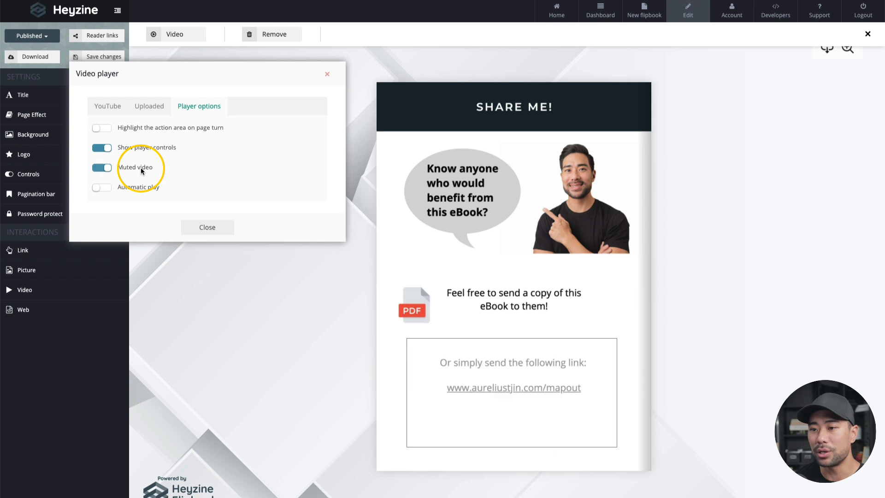
{"action": "left_click", "coordinate": [102, 167]}
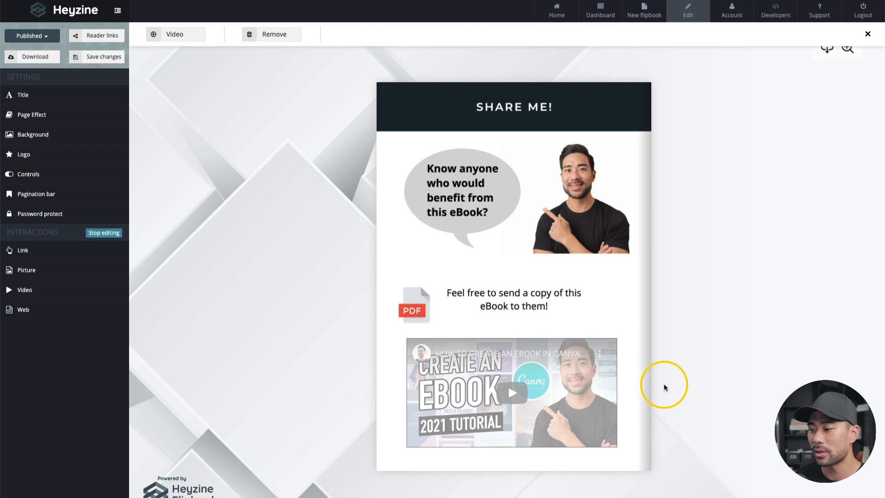
{"action": "mouse_move", "coordinate": [548, 394]}
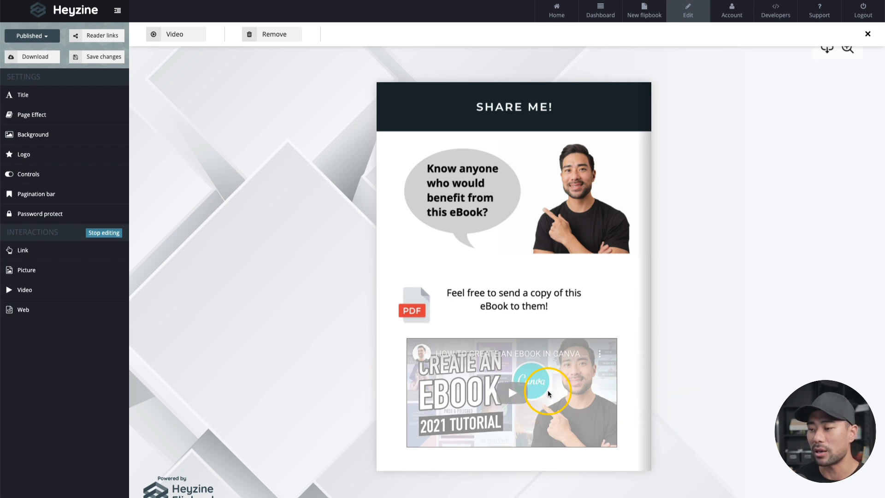
{"action": "mouse_move", "coordinate": [528, 393]}
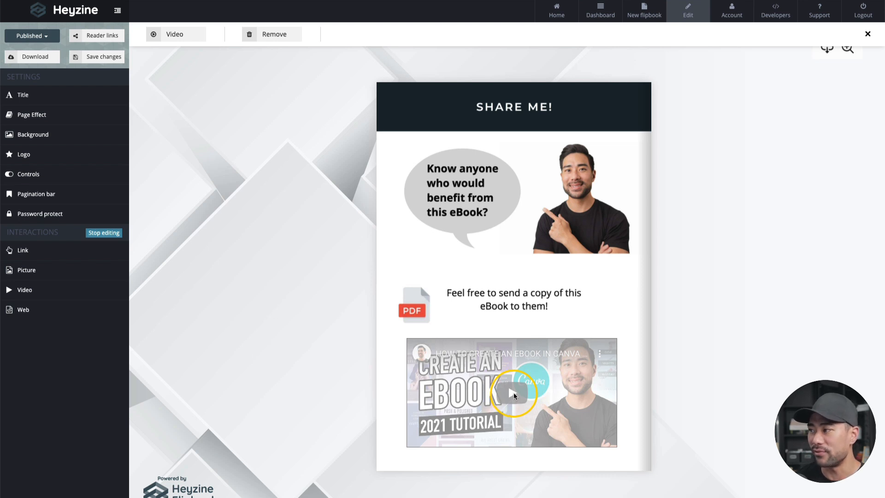
- Finish editing the video area and stop editing to preview the Share Me page
{"action": "left_click", "coordinate": [193, 247]}
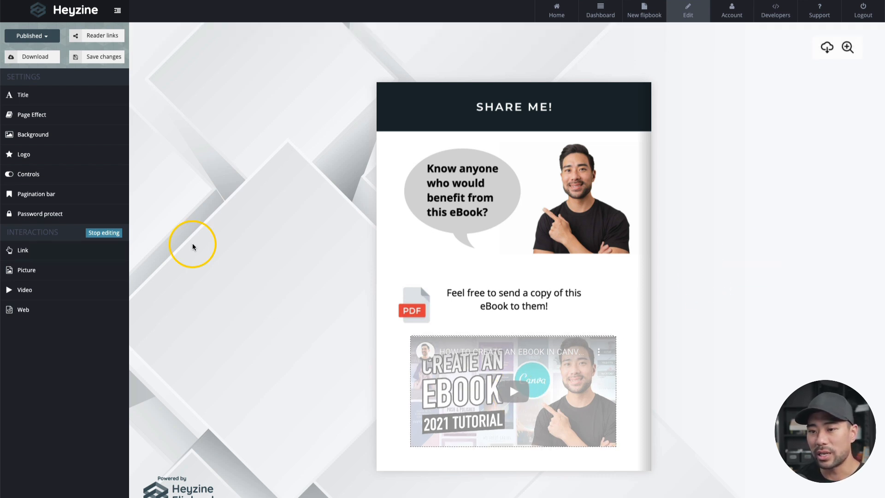
{"action": "mouse_move", "coordinate": [103, 232]}
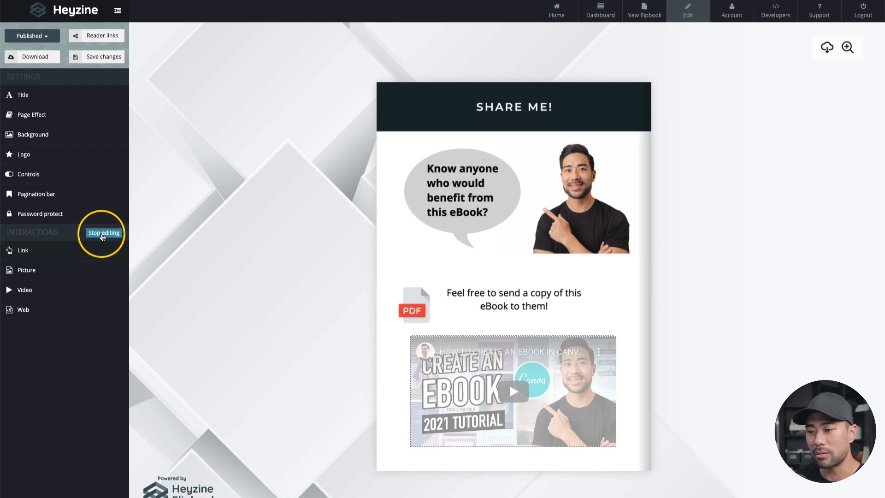
{"action": "left_click", "coordinate": [103, 232]}
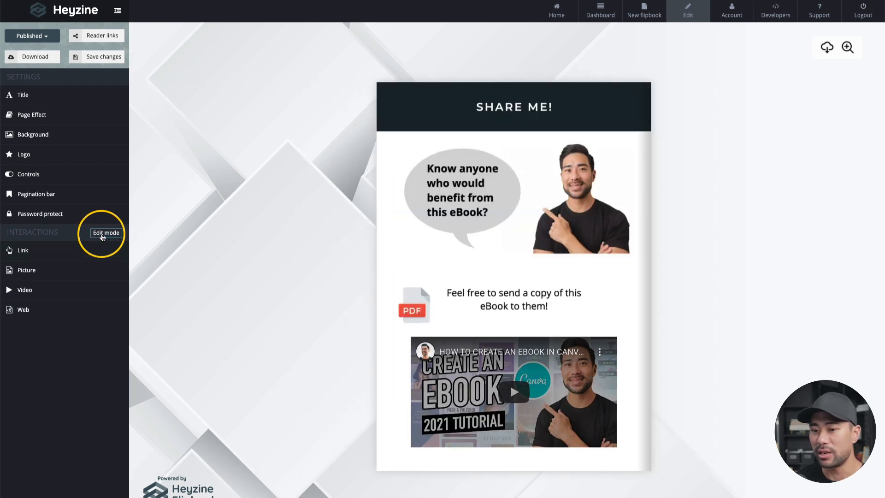
{"action": "mouse_move", "coordinate": [534, 422]}
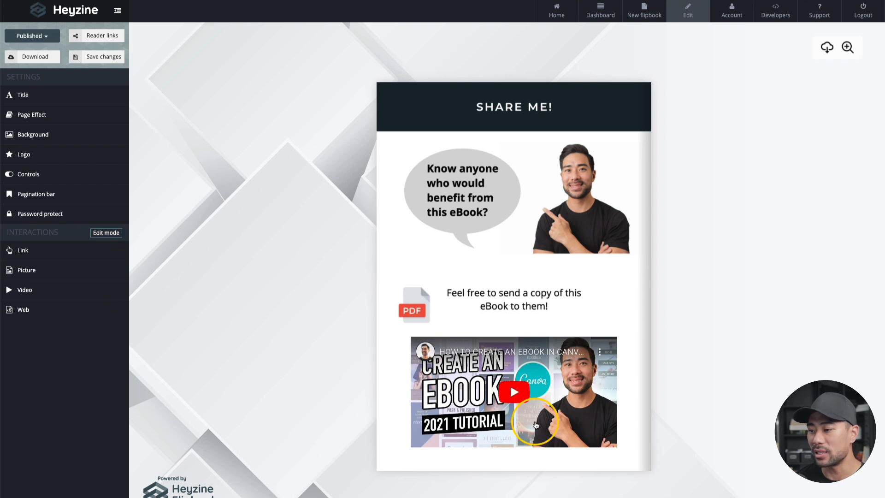
{"action": "mouse_move", "coordinate": [511, 401]}
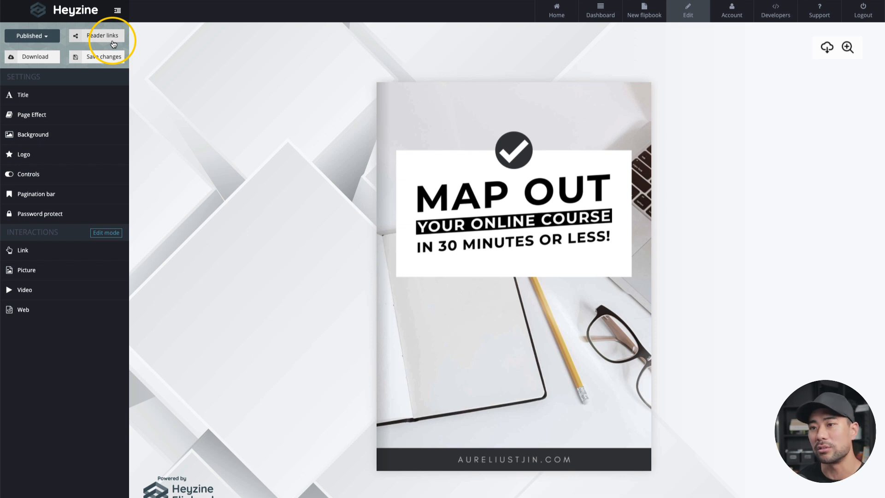
{"action": "mouse_move", "coordinate": [108, 53]}
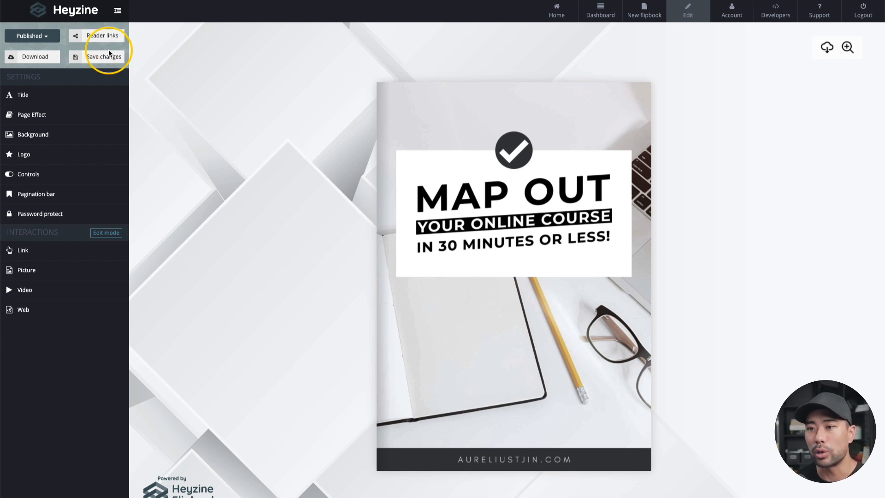
- Show the flipbook's reader link in the Flipbook links dialog
{"action": "left_click", "coordinate": [103, 36]}
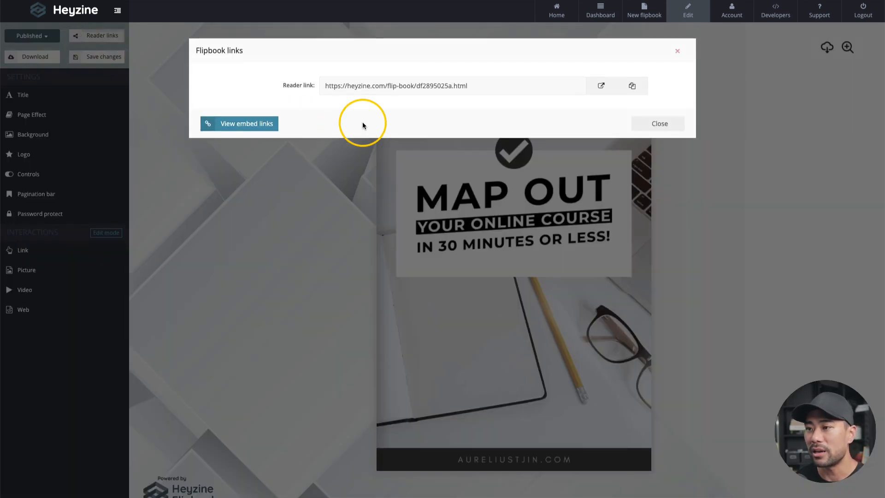
{"action": "mouse_move", "coordinate": [373, 98]}
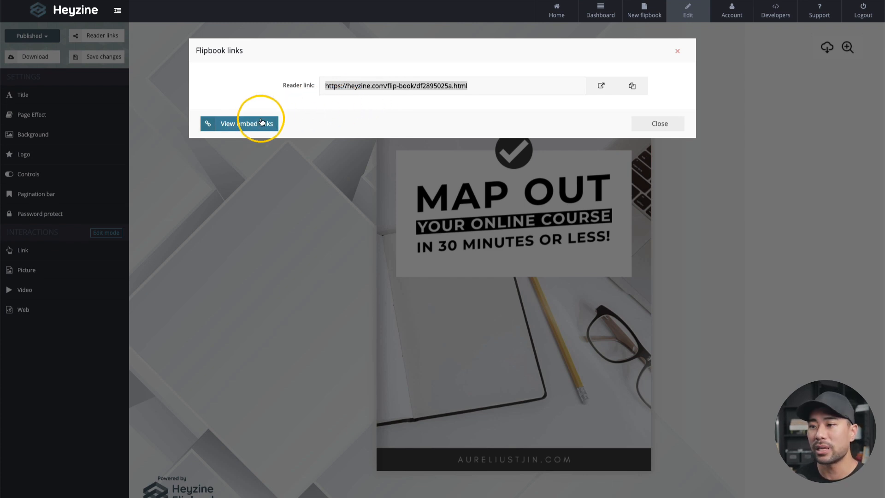
- Review the embed codes and QR image, then return to the plain reader link
{"action": "left_click", "coordinate": [240, 124]}
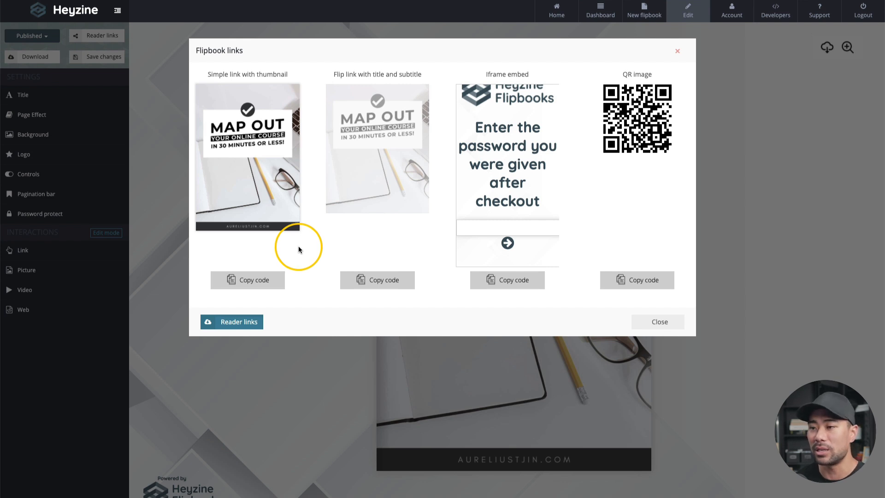
{"action": "mouse_move", "coordinate": [292, 189]}
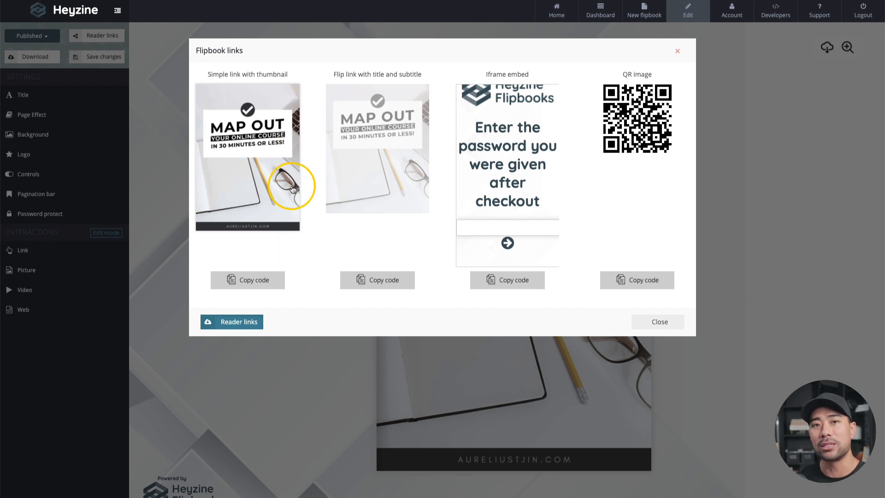
{"action": "mouse_move", "coordinate": [237, 270]}
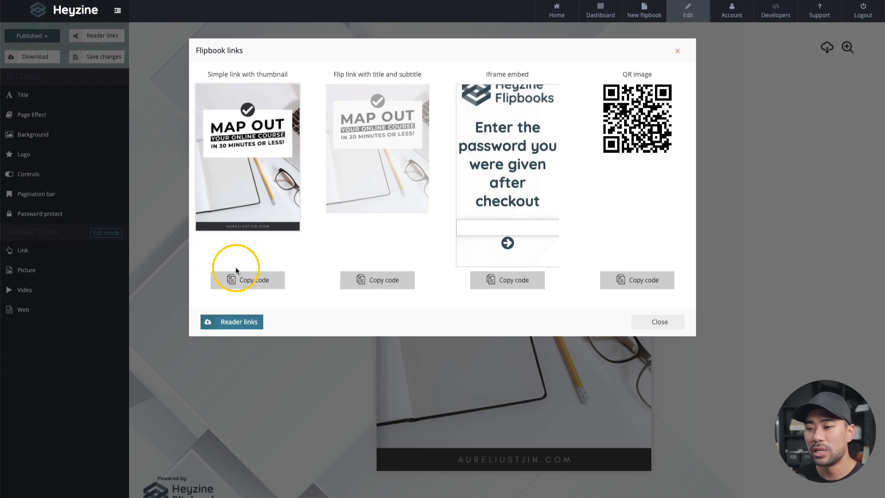
{"action": "mouse_move", "coordinate": [225, 81]}
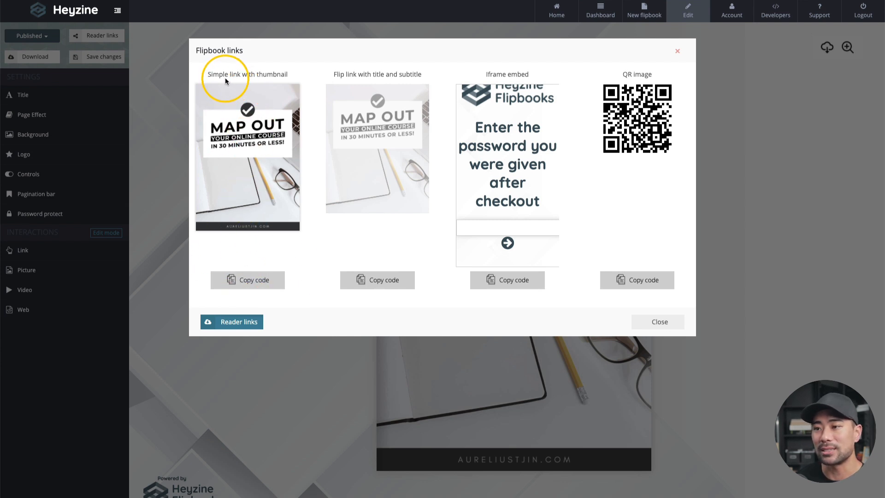
{"action": "mouse_move", "coordinate": [364, 80]}
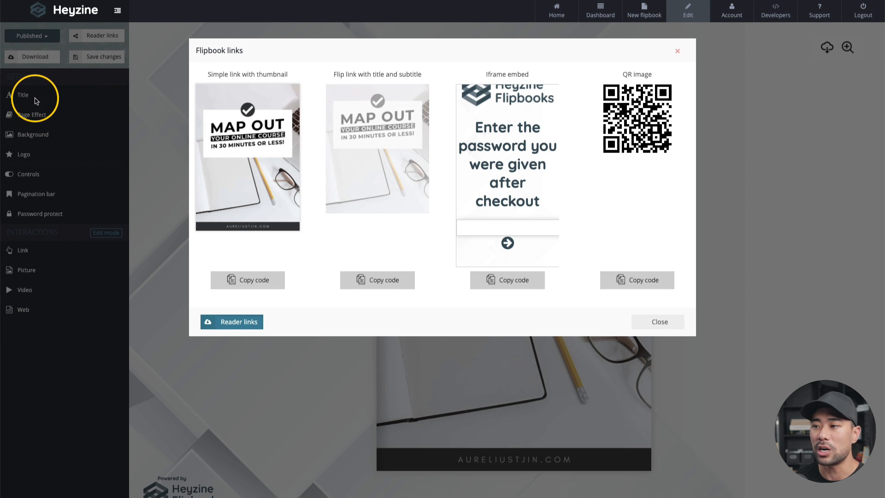
{"action": "mouse_move", "coordinate": [364, 234]}
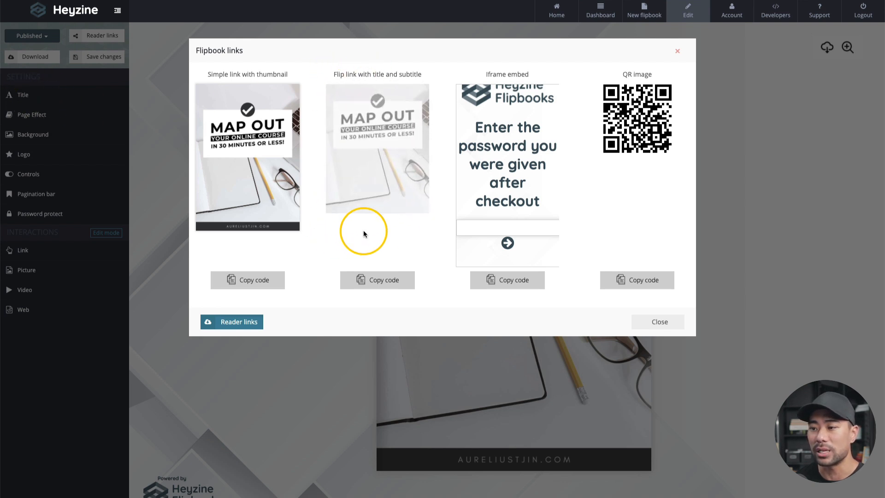
{"action": "mouse_move", "coordinate": [381, 233]}
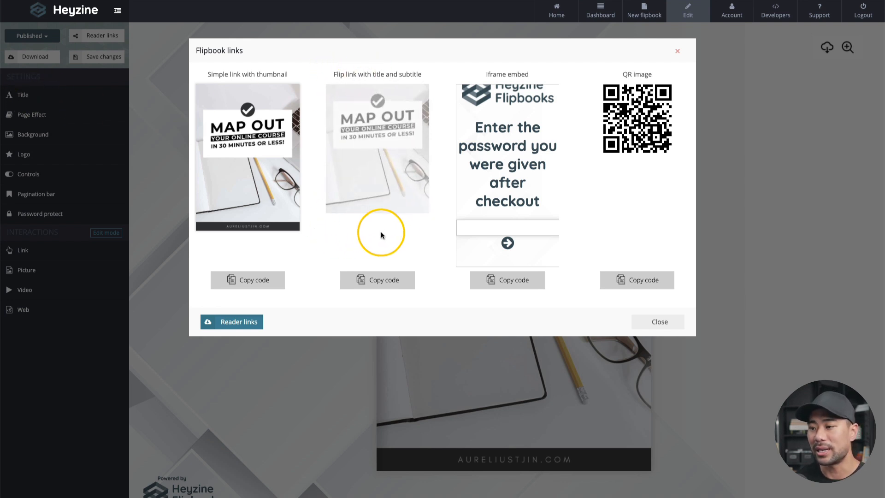
{"action": "mouse_move", "coordinate": [399, 176]}
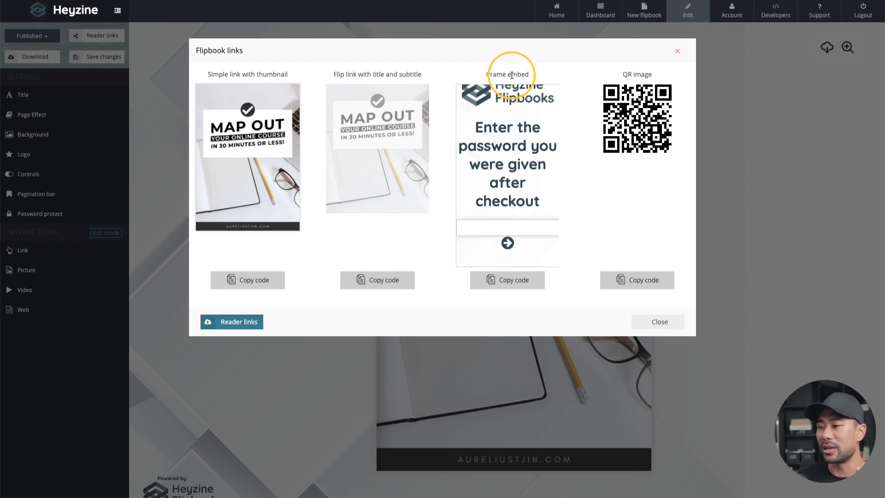
{"action": "mouse_move", "coordinate": [551, 153]}
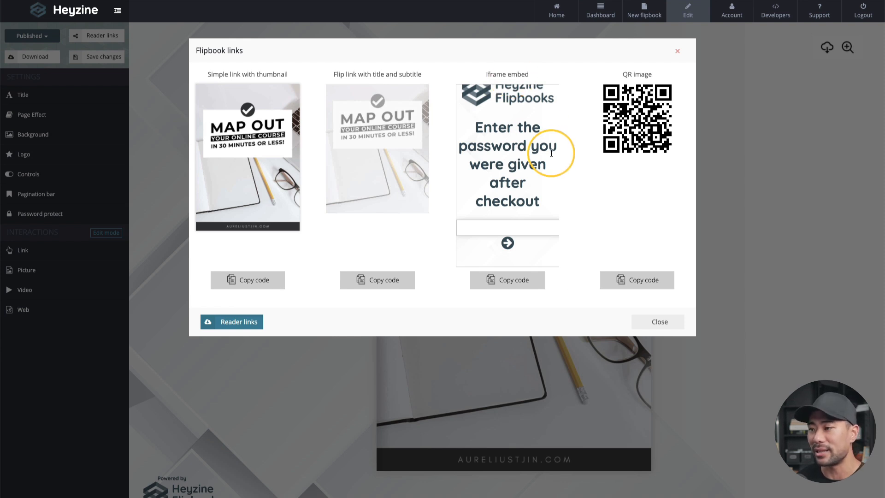
{"action": "mouse_move", "coordinate": [513, 99]}
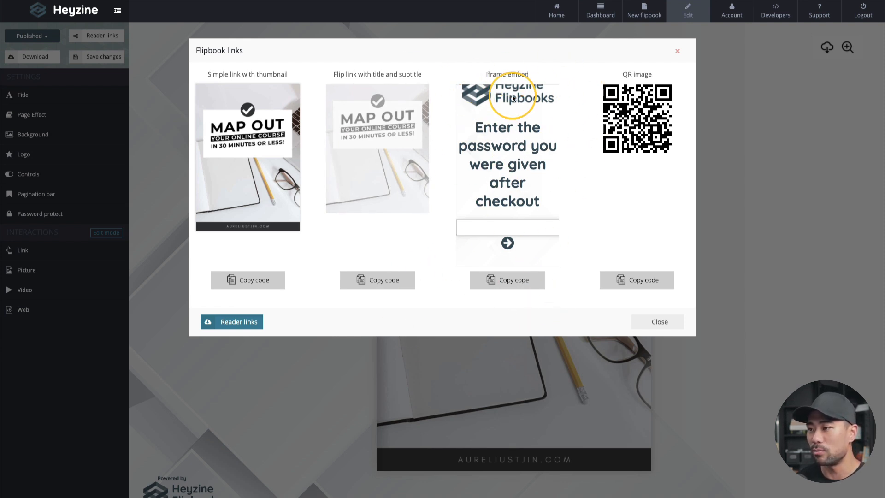
{"action": "mouse_move", "coordinate": [532, 195]}
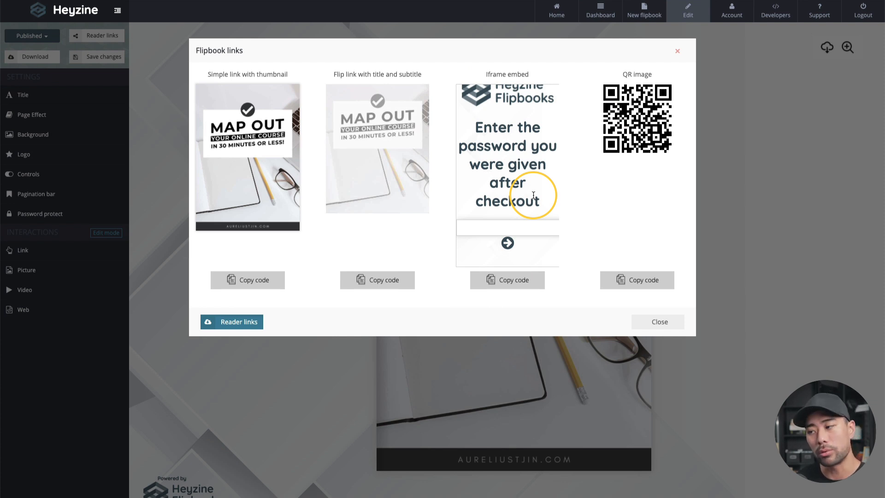
{"action": "mouse_move", "coordinate": [605, 199]}
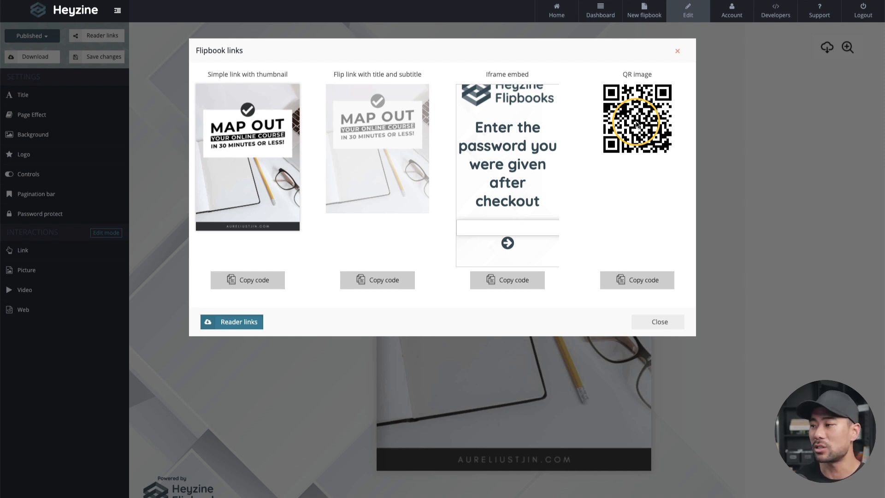
{"action": "mouse_move", "coordinate": [636, 179]}
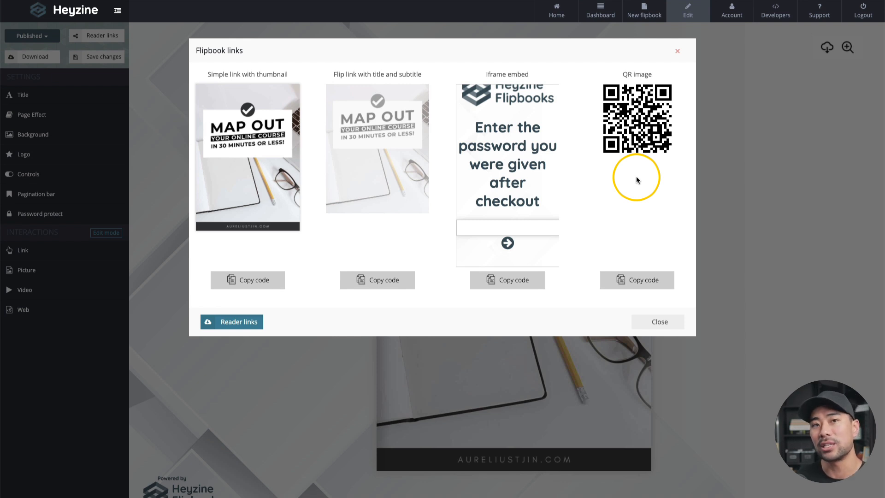
{"action": "mouse_move", "coordinate": [638, 213]}
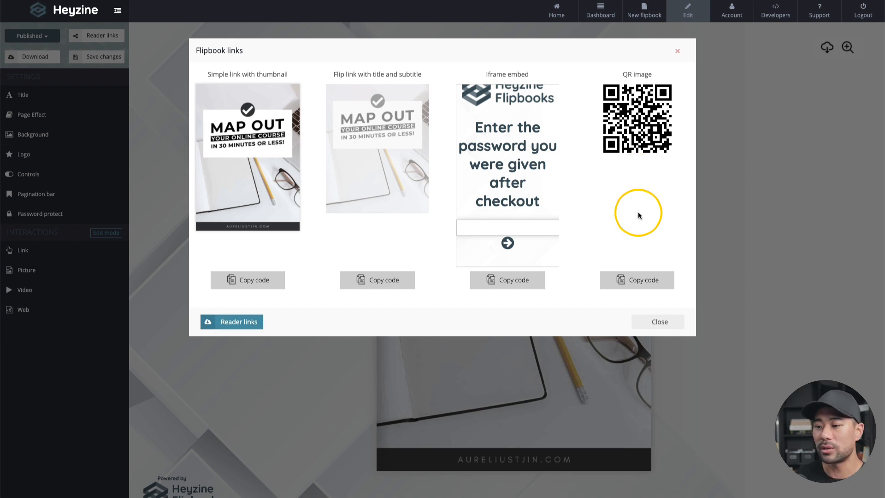
{"action": "mouse_move", "coordinate": [546, 244]}
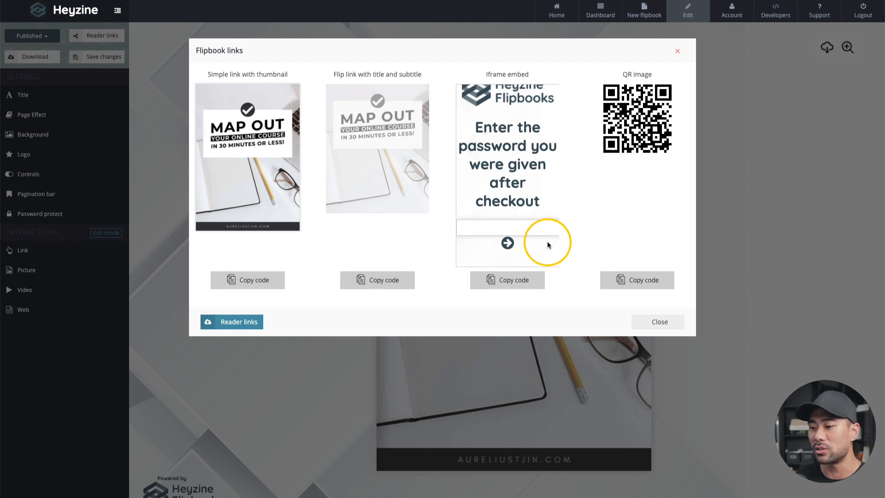
{"action": "left_click", "coordinate": [231, 322]}
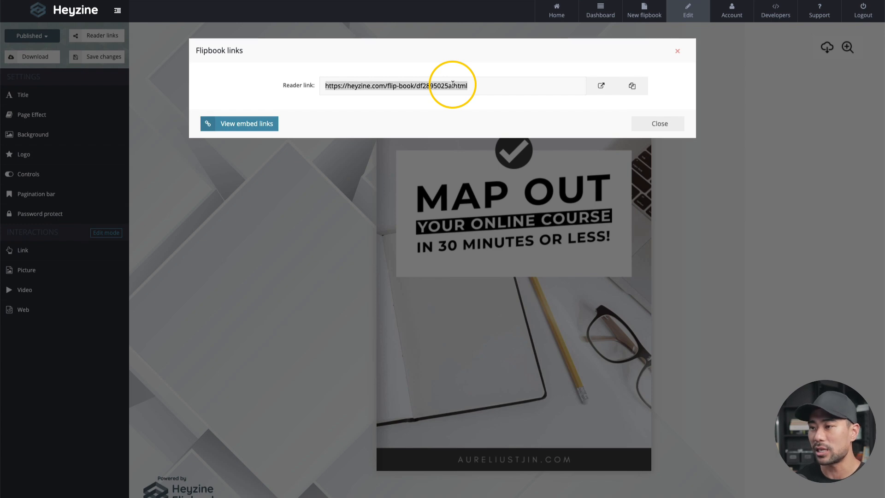
- Open the published flipbook from its reader link in a new tab
{"action": "left_click", "coordinate": [600, 86]}
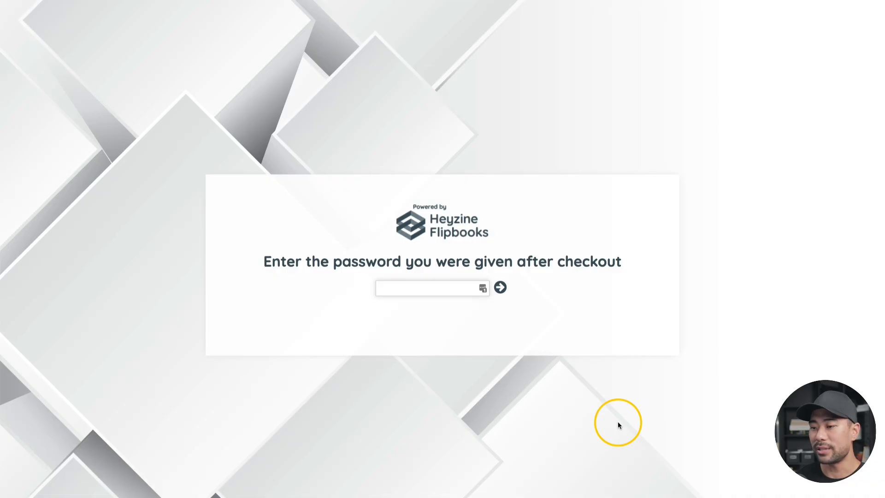
{"action": "mouse_move", "coordinate": [587, 418]}
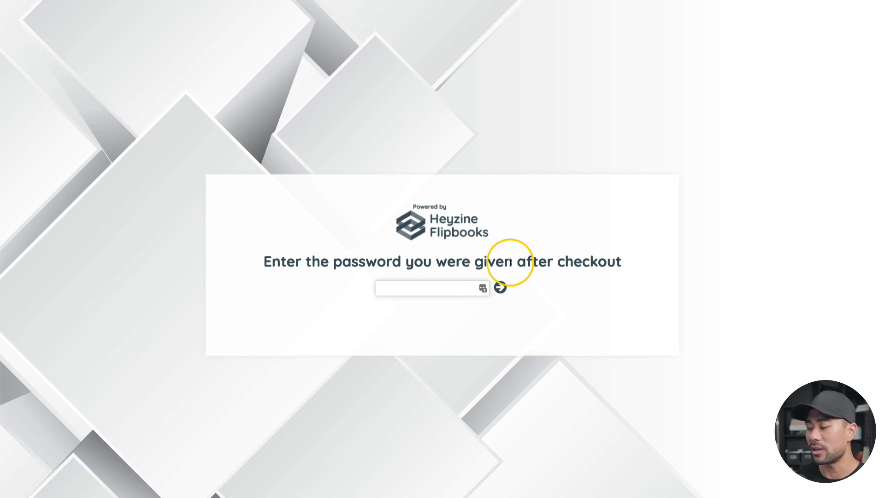
{"action": "mouse_move", "coordinate": [501, 289]}
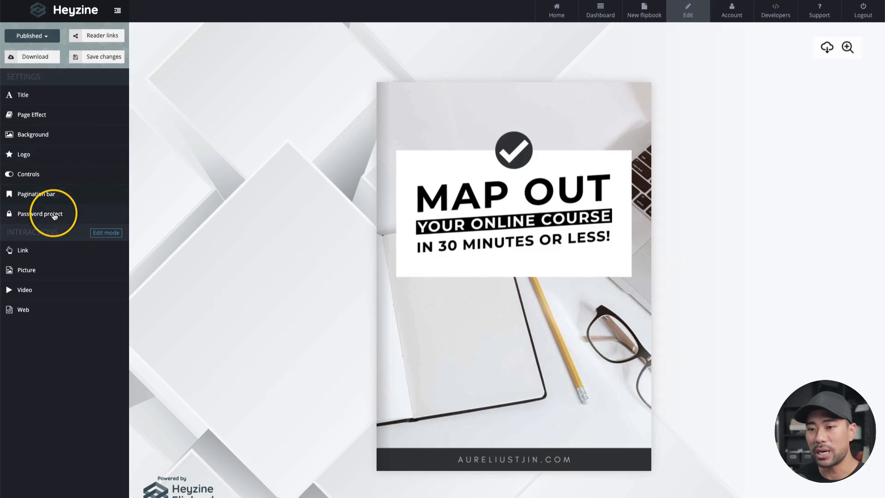
- Set one shared password for everyone in Password protect and save it
{"action": "left_click", "coordinate": [40, 213]}
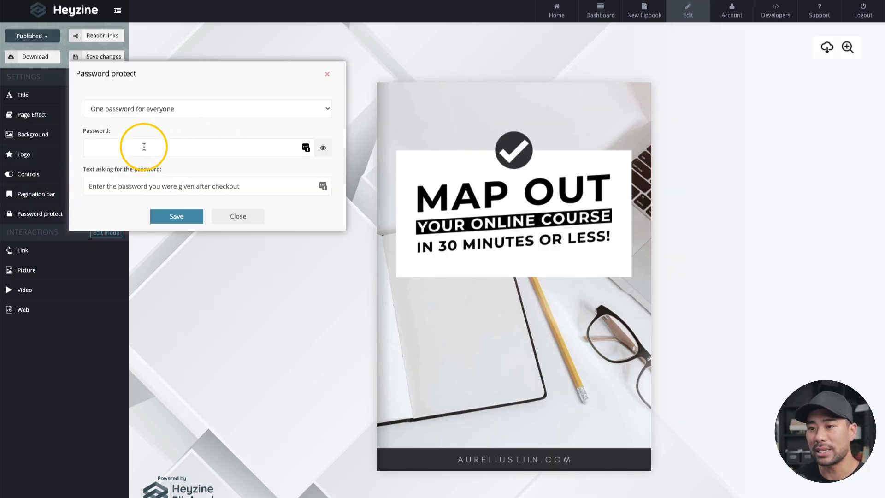
{"action": "left_click", "coordinate": [170, 147]}
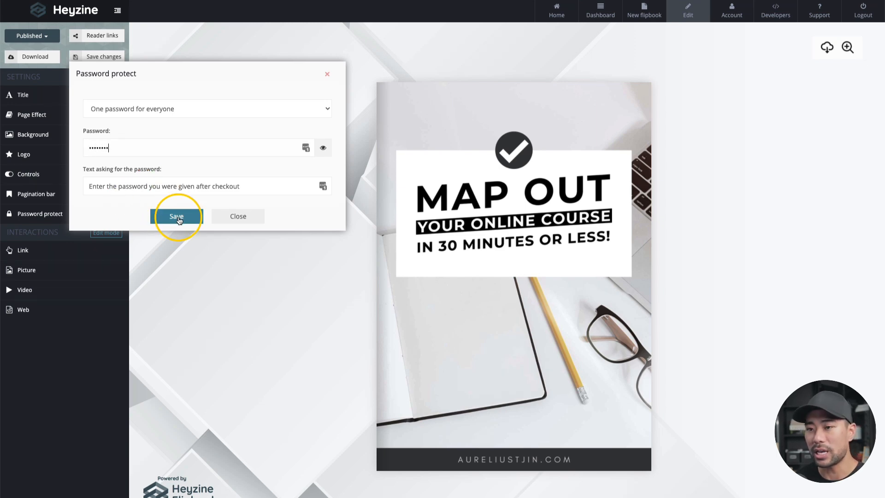
{"action": "left_click", "coordinate": [176, 216]}
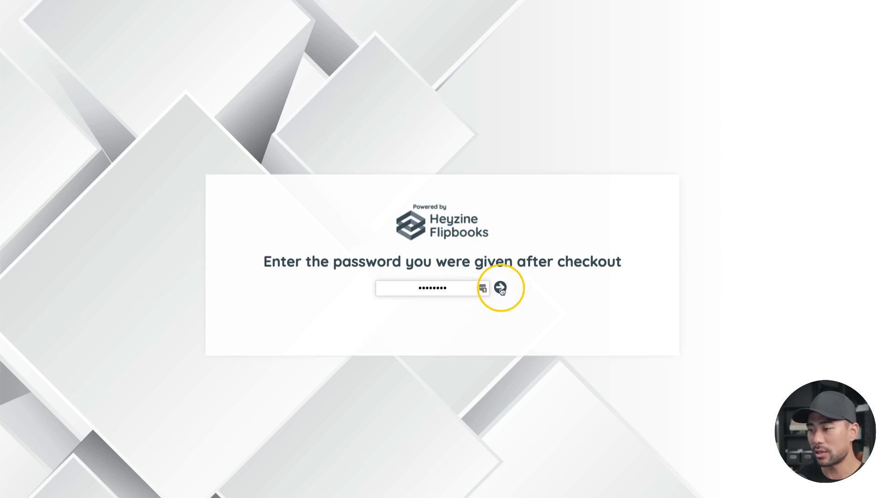
- Unlock the flipbook with the password, flip to the Share Me page and play the embedded video
{"action": "left_click", "coordinate": [500, 287]}
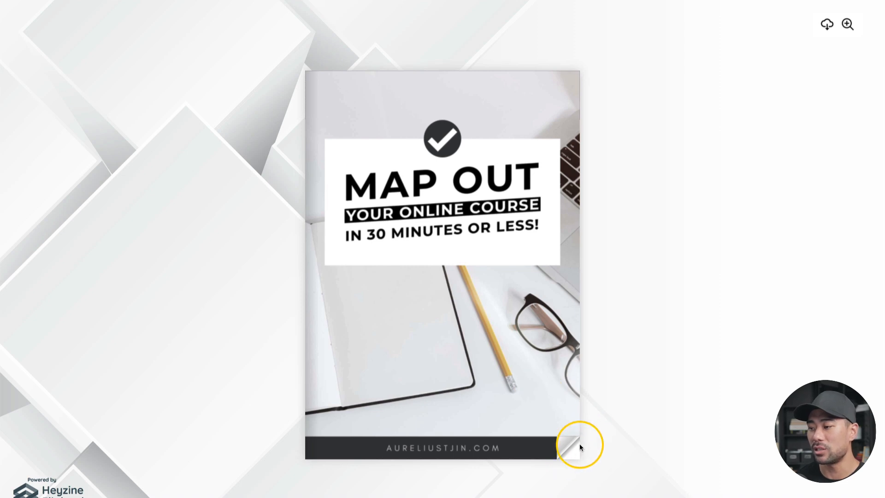
{"action": "left_click", "coordinate": [572, 446]}
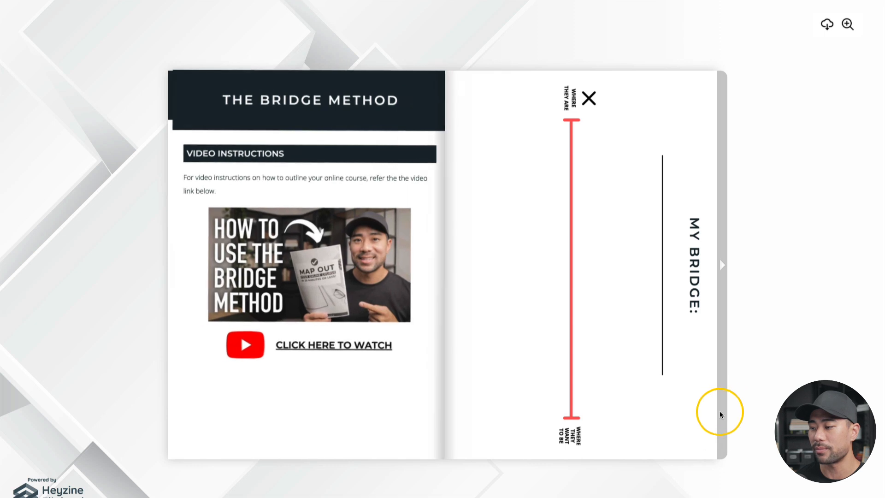
{"action": "left_click", "coordinate": [721, 265]}
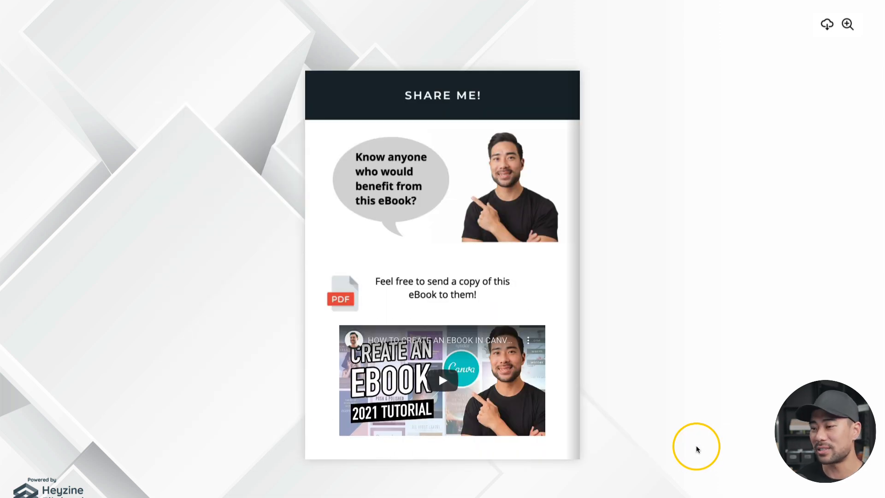
{"action": "mouse_move", "coordinate": [442, 380]}
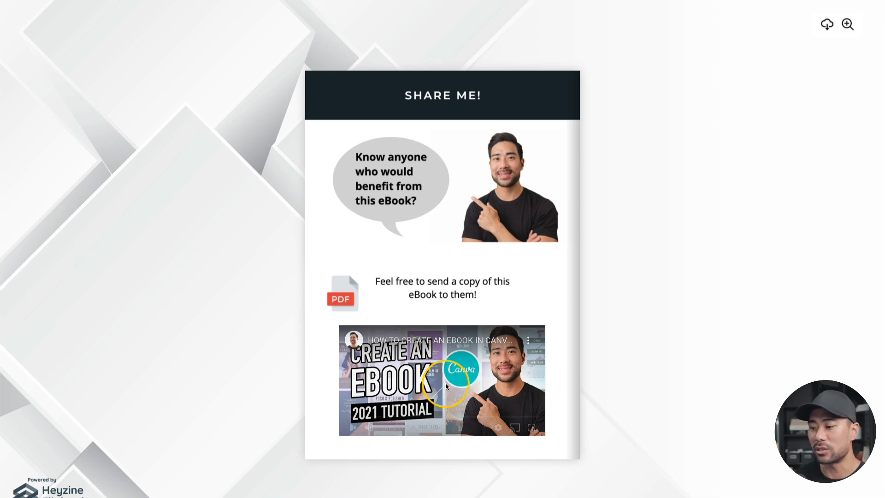
{"action": "left_click", "coordinate": [441, 380]}
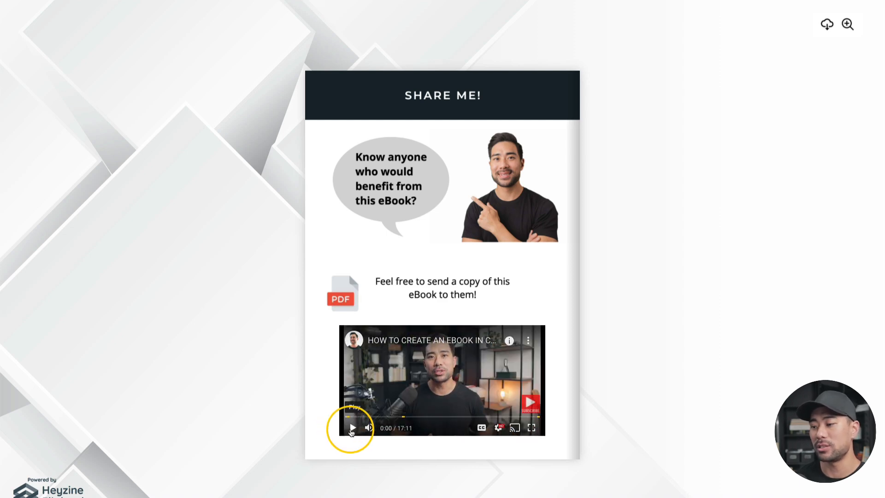